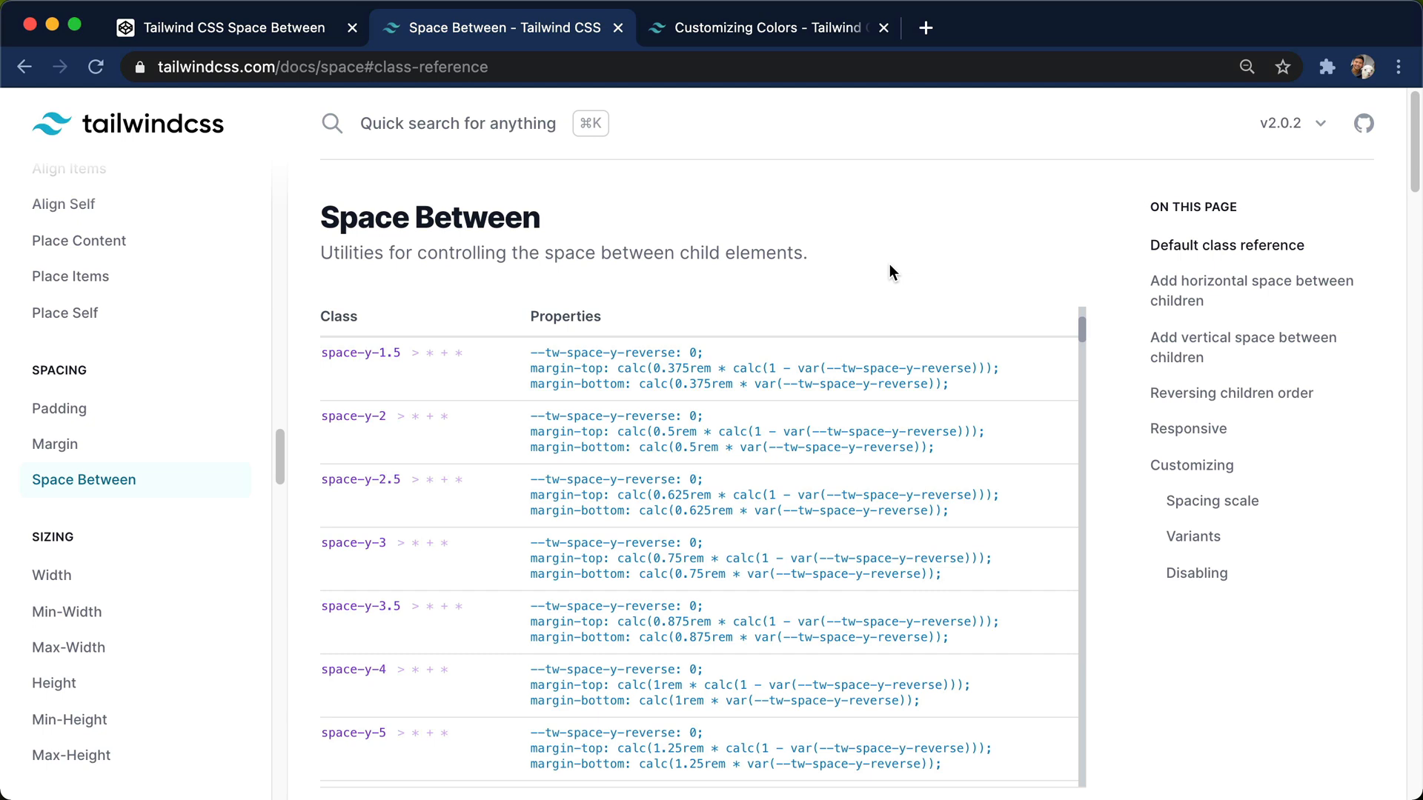
{"action": "mouse_move", "coordinate": [535, 244]}
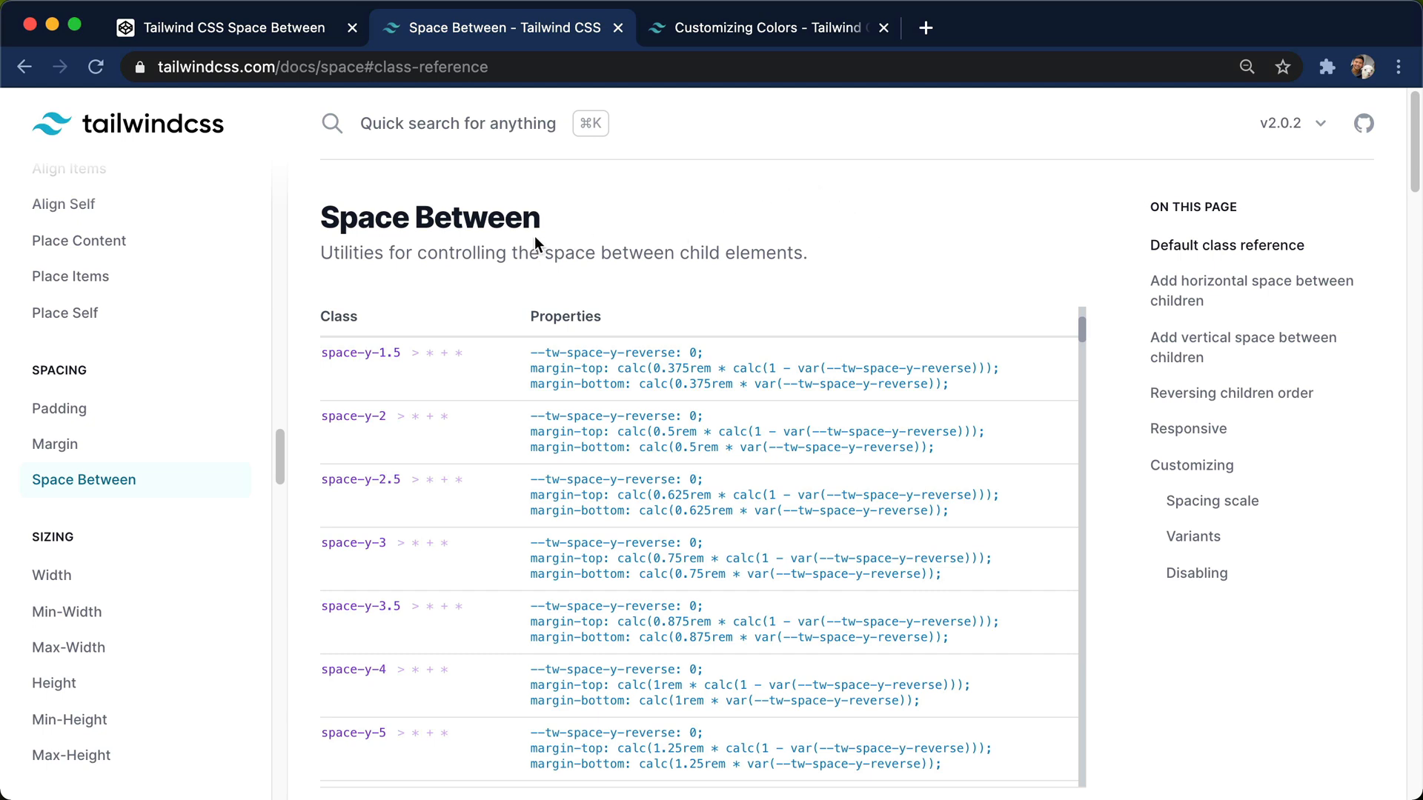
{"action": "mouse_move", "coordinate": [458, 209]}
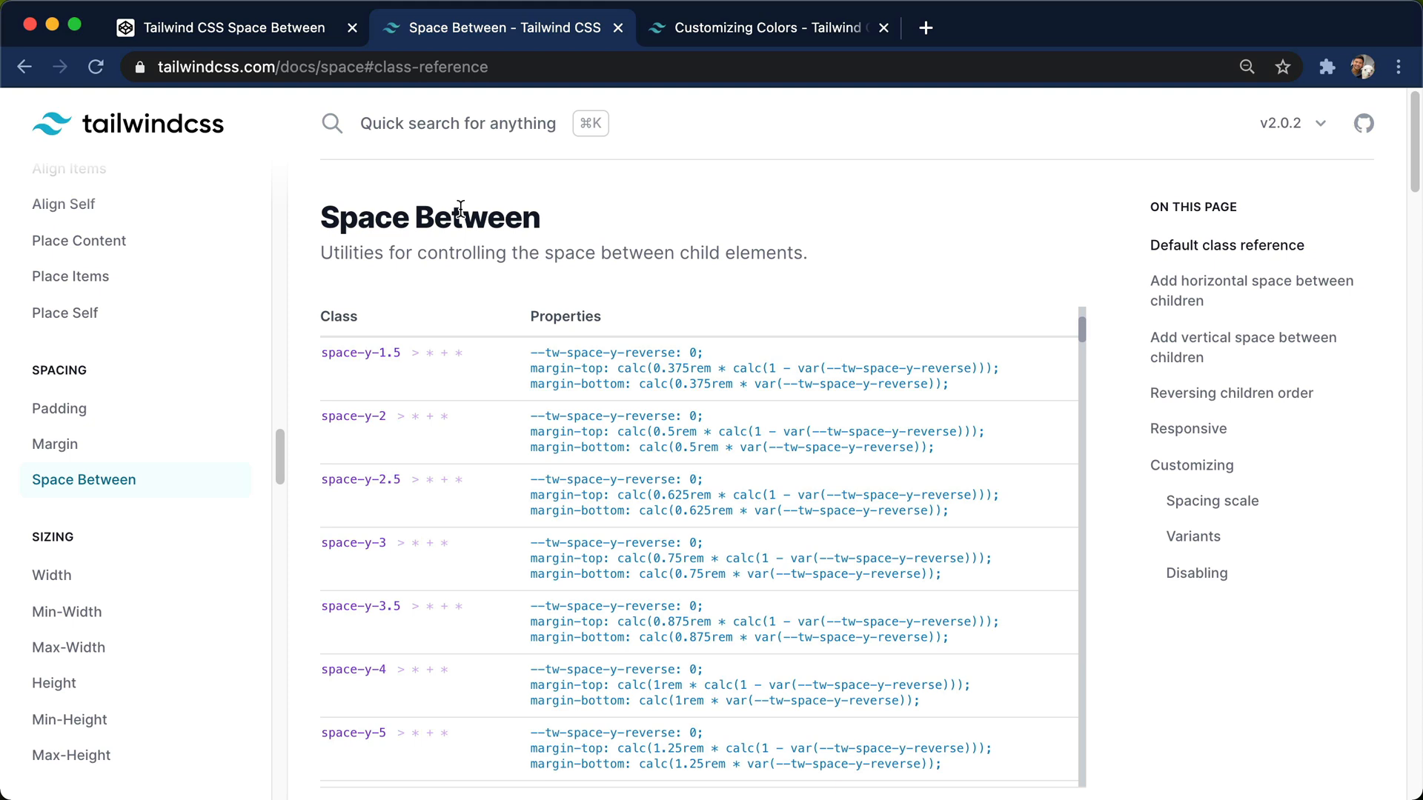
{"action": "mouse_move", "coordinate": [1089, 264]}
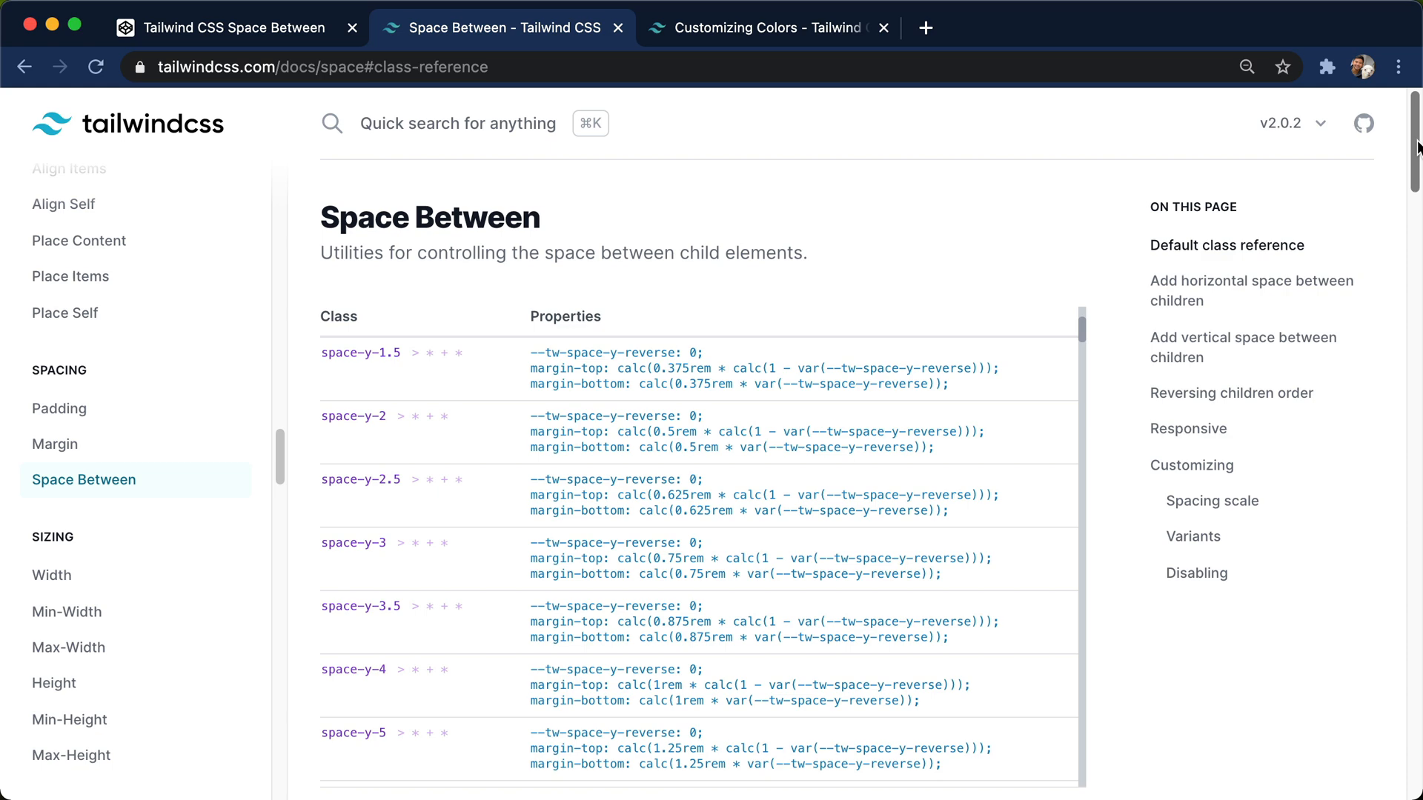
Scroll to the horizontal spacing example and select its space-x-4 class.
{"action": "scroll", "scroll_direction": "down", "scroll_amount": 3}
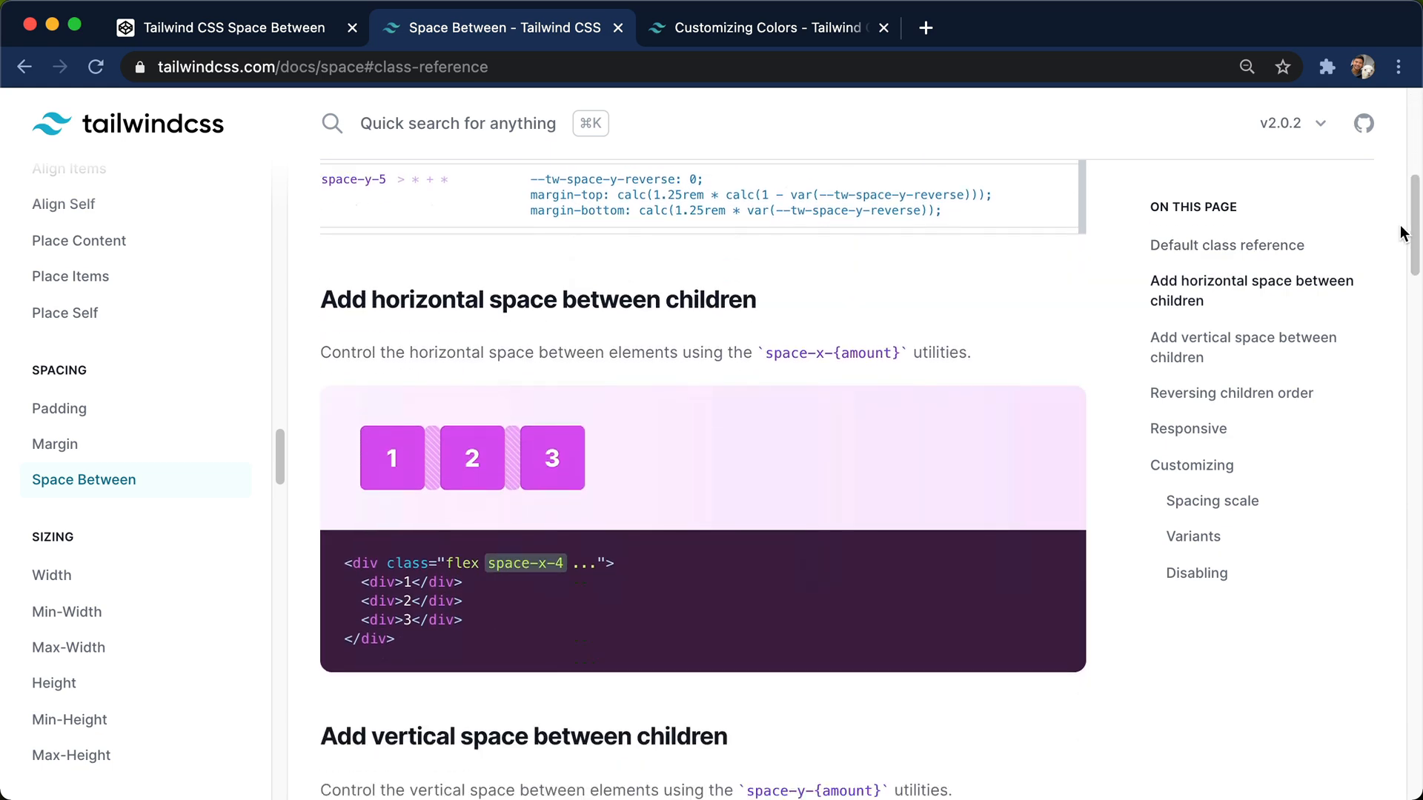
{"action": "mouse_move", "coordinate": [416, 513]}
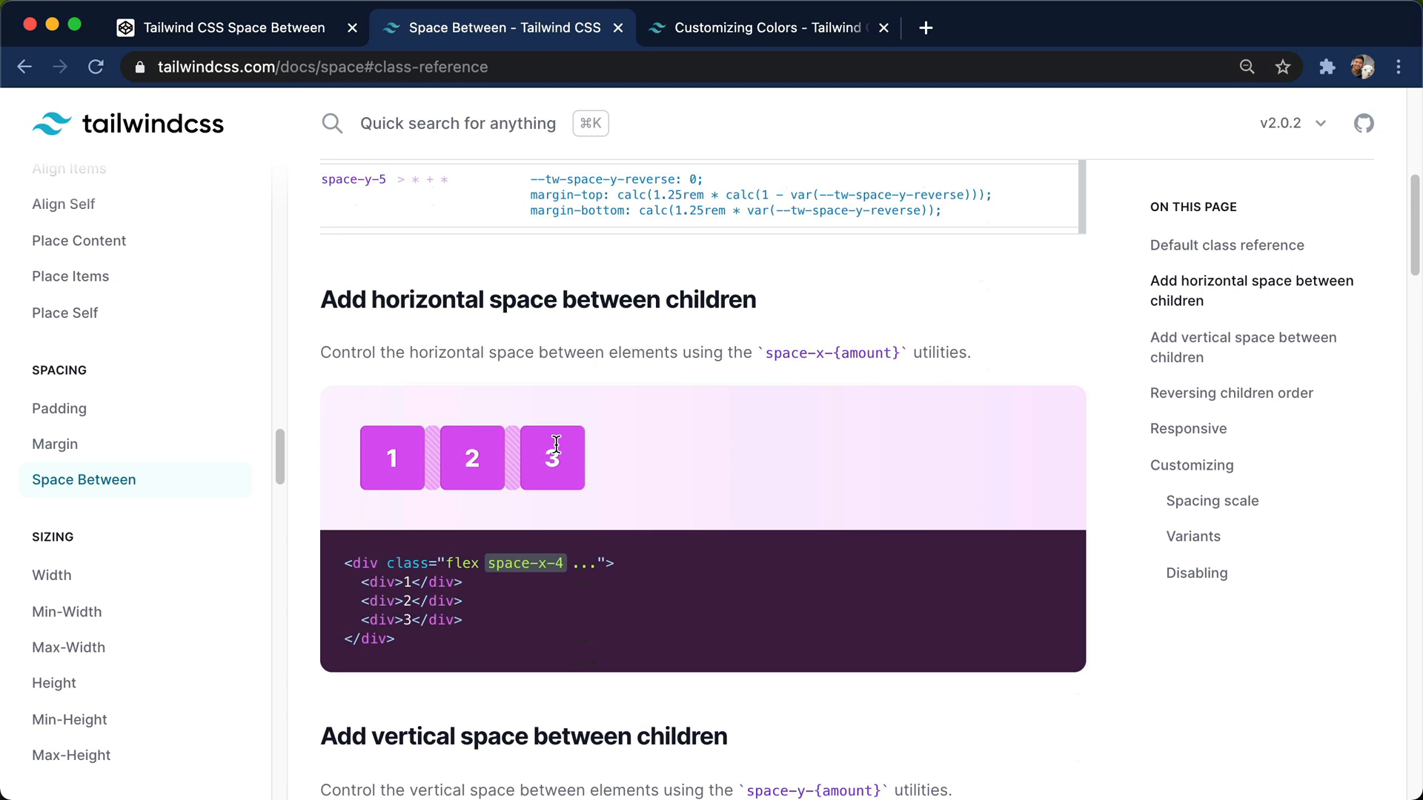
{"action": "mouse_move", "coordinate": [555, 587]}
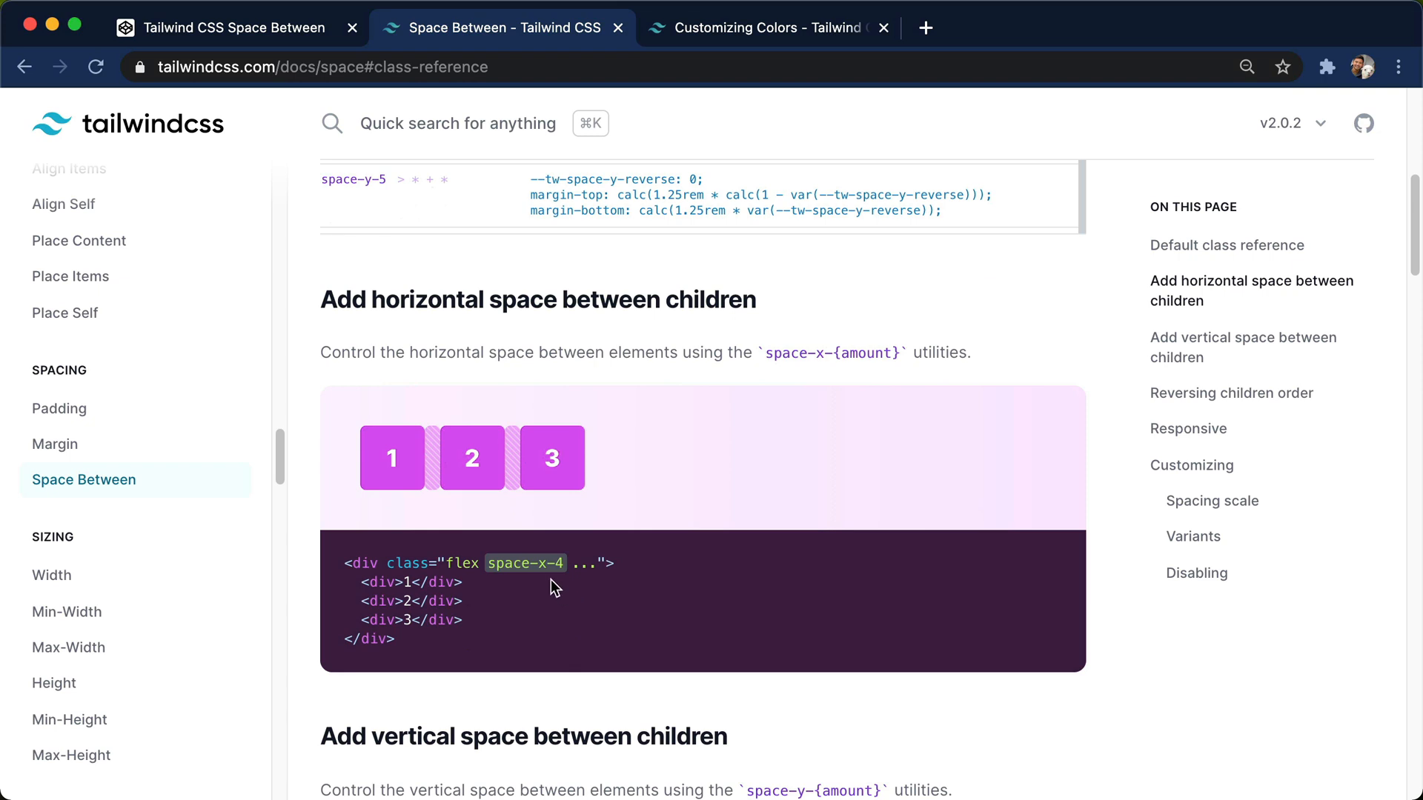
{"action": "mouse_move", "coordinate": [355, 565]}
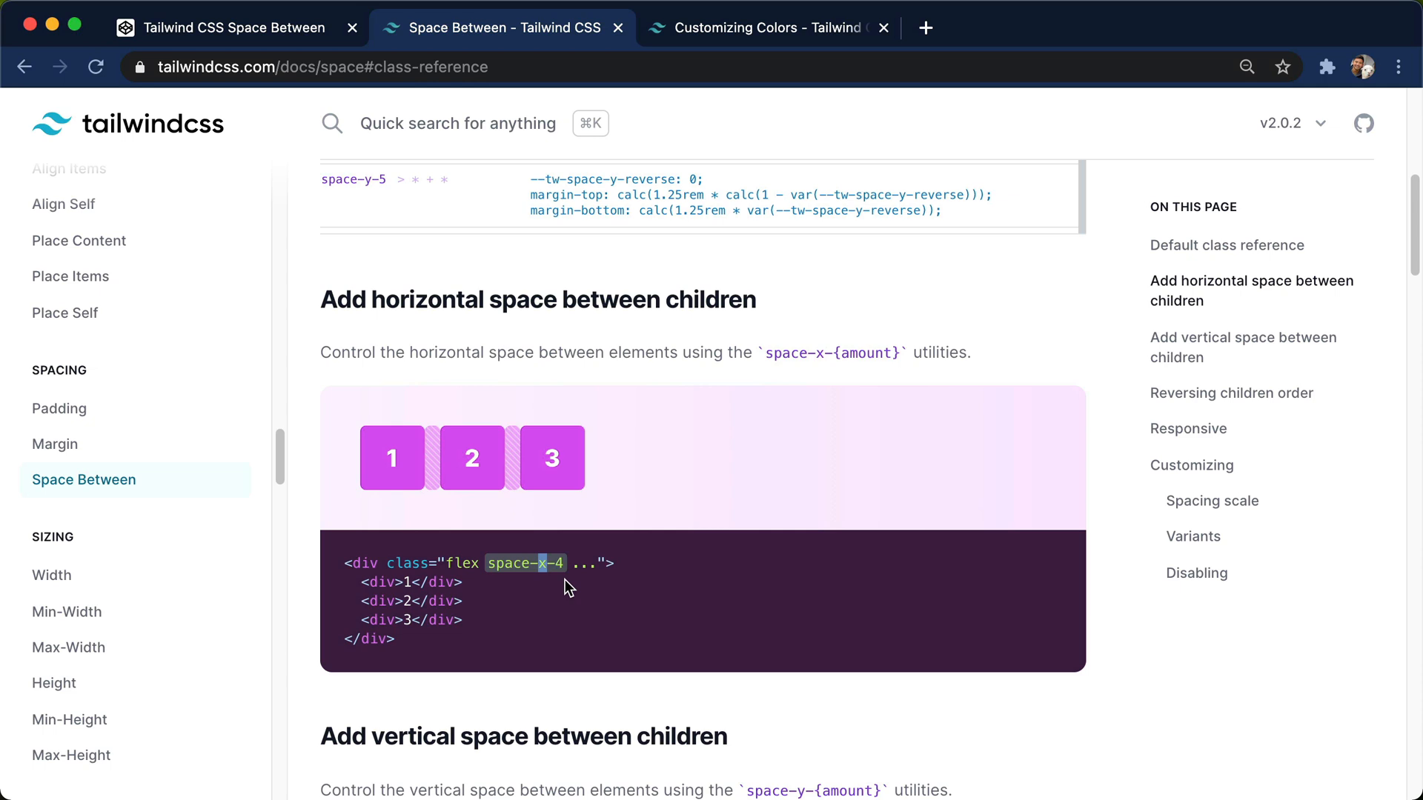
{"action": "mouse_move", "coordinate": [586, 582]}
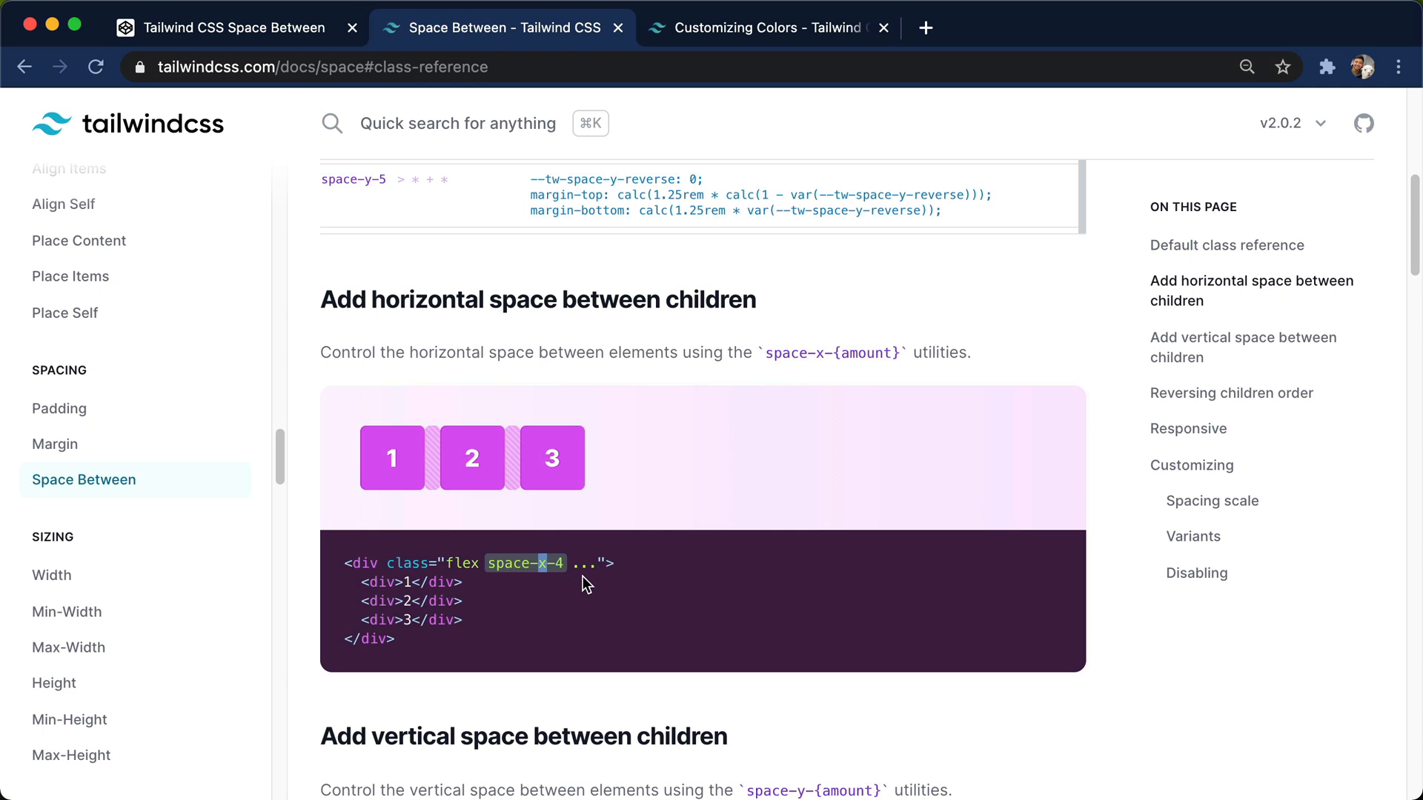
{"action": "mouse_move", "coordinate": [605, 581]}
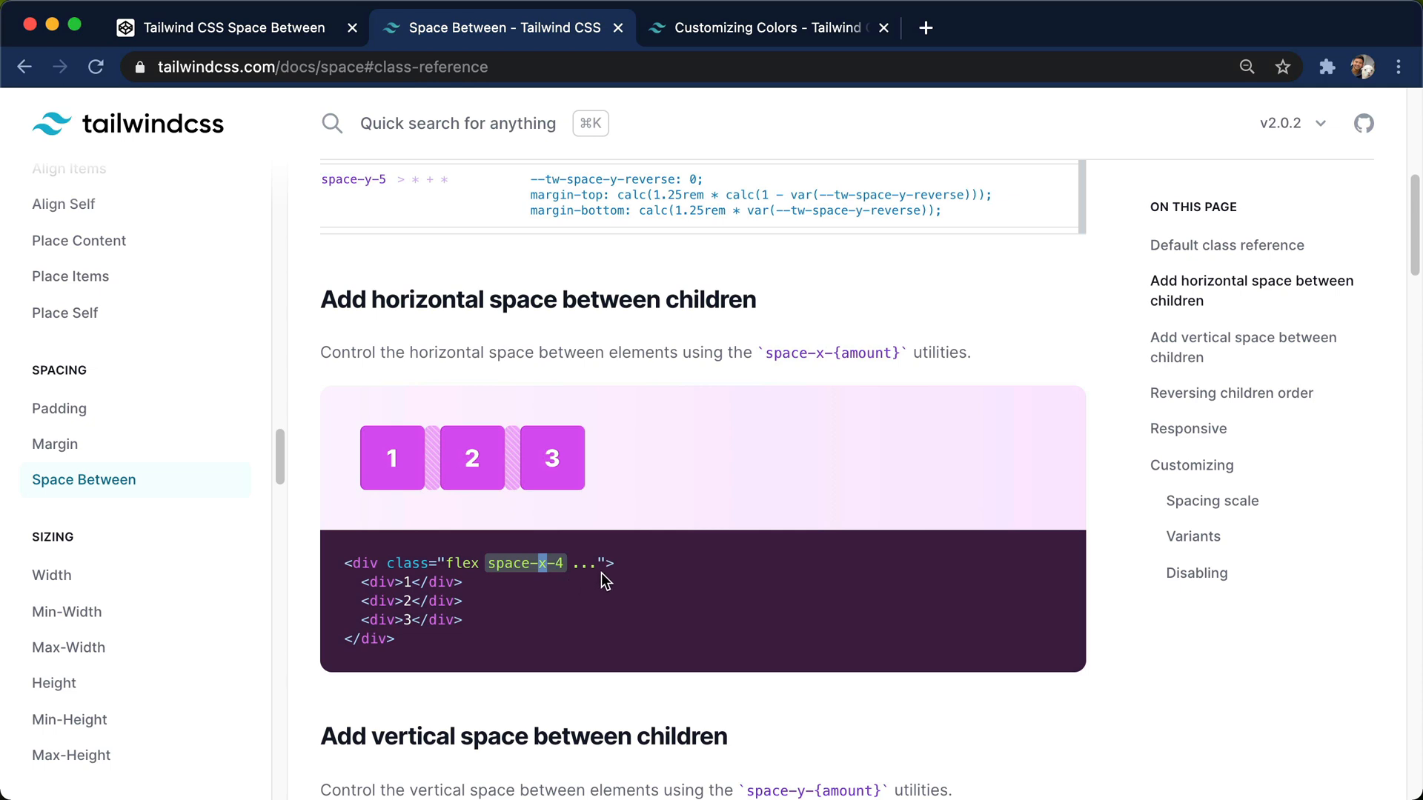
{"action": "double_click", "coordinate": [590, 563]}
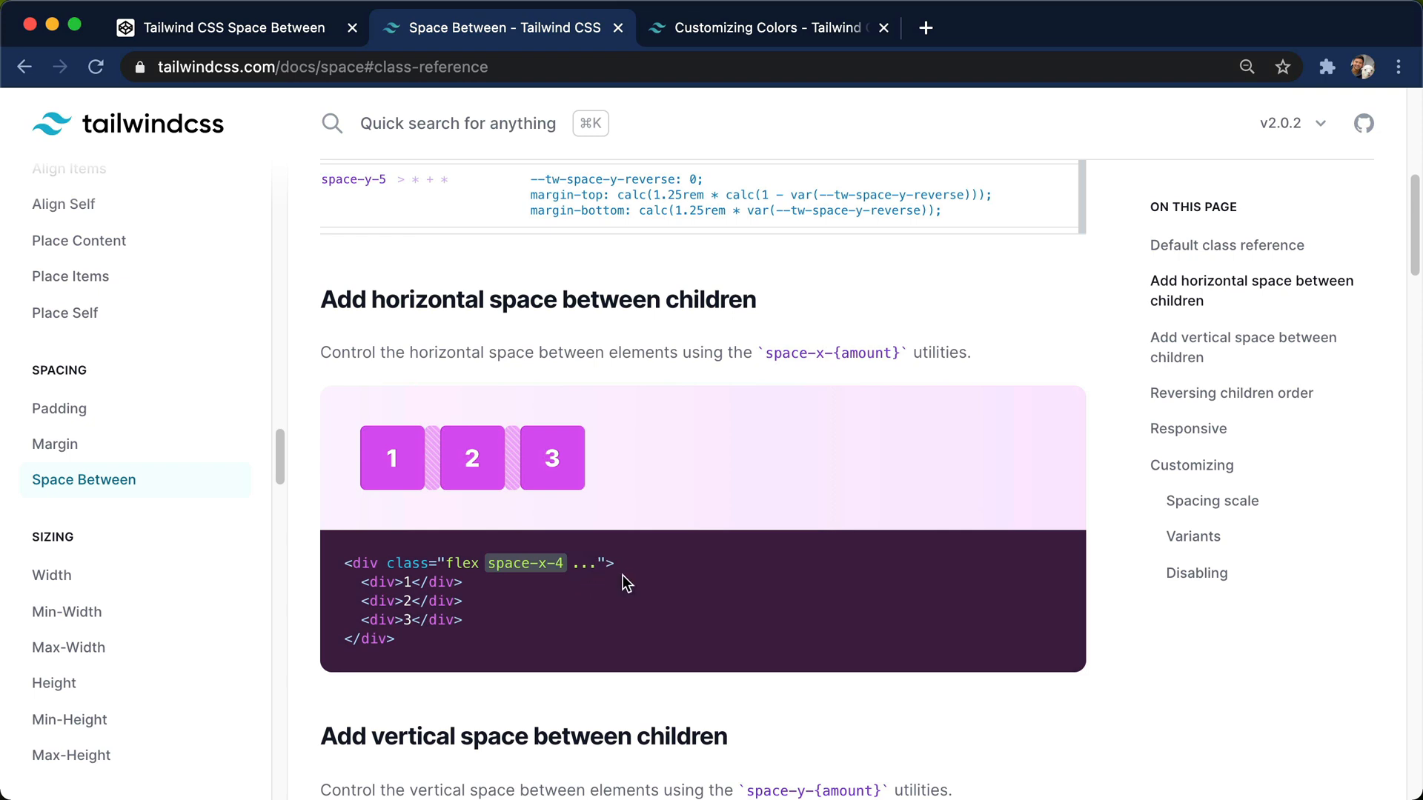
{"action": "mouse_move", "coordinate": [957, 462]}
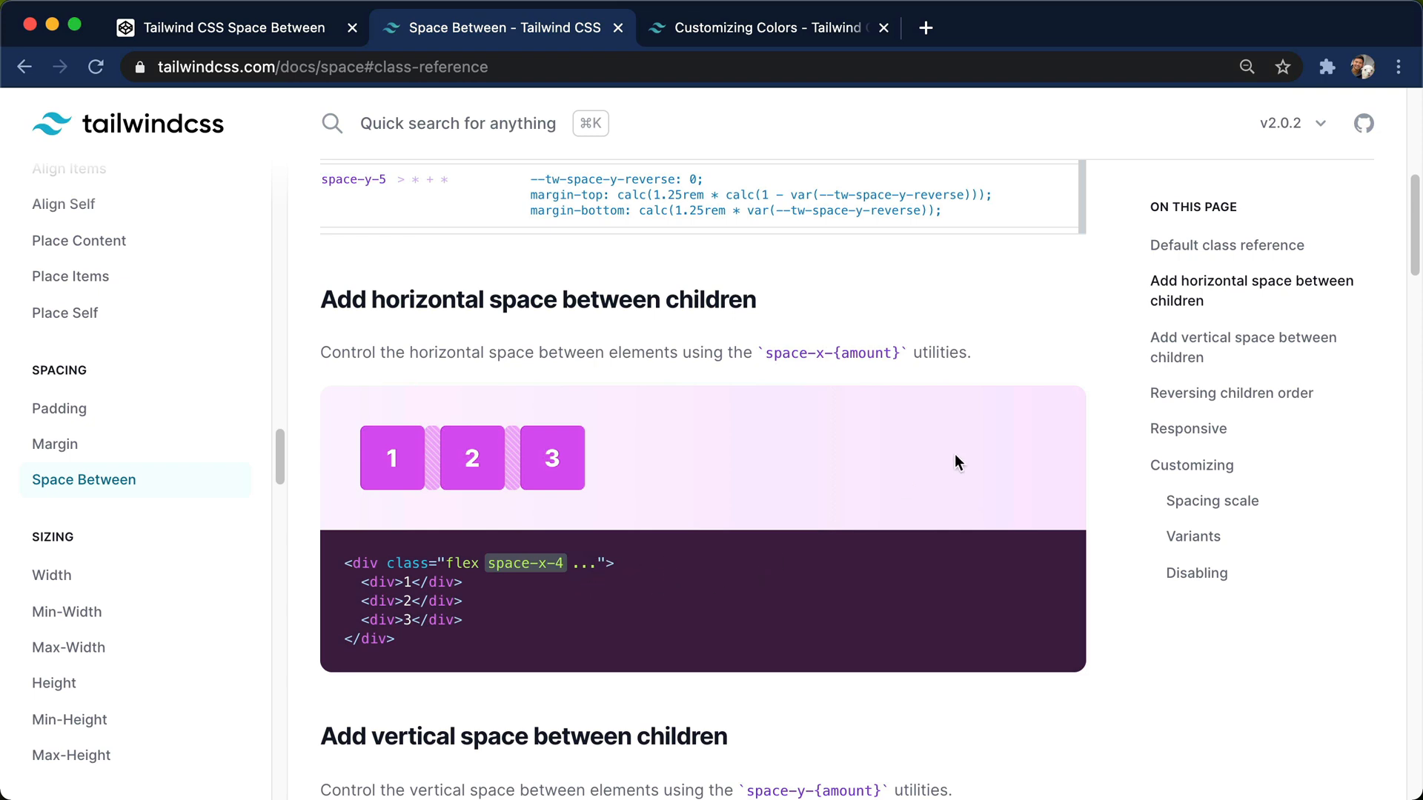
{"action": "mouse_move", "coordinate": [1139, 361]}
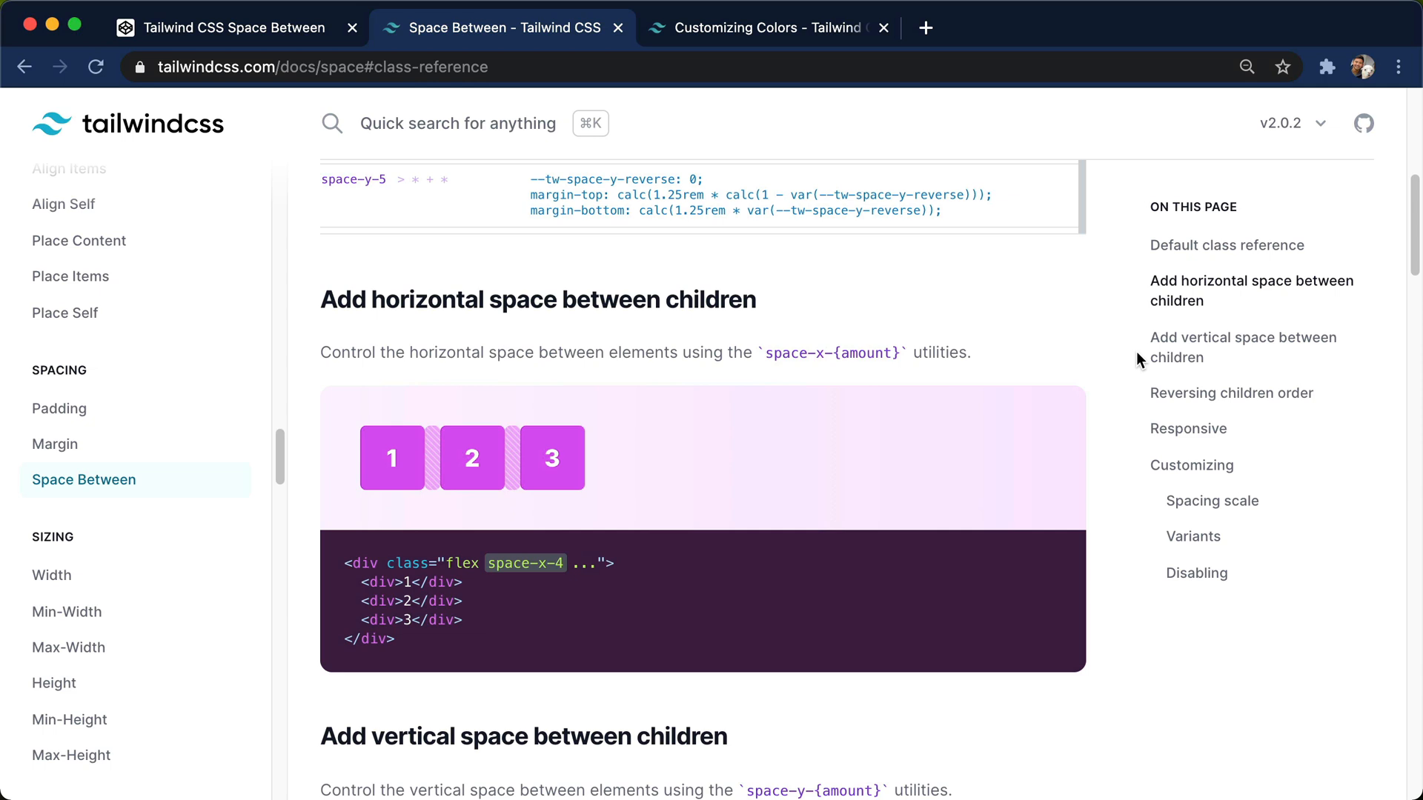
Jump to the 'Add vertical space between children' section from the On This Page sidebar.
{"action": "left_click", "coordinate": [1244, 347]}
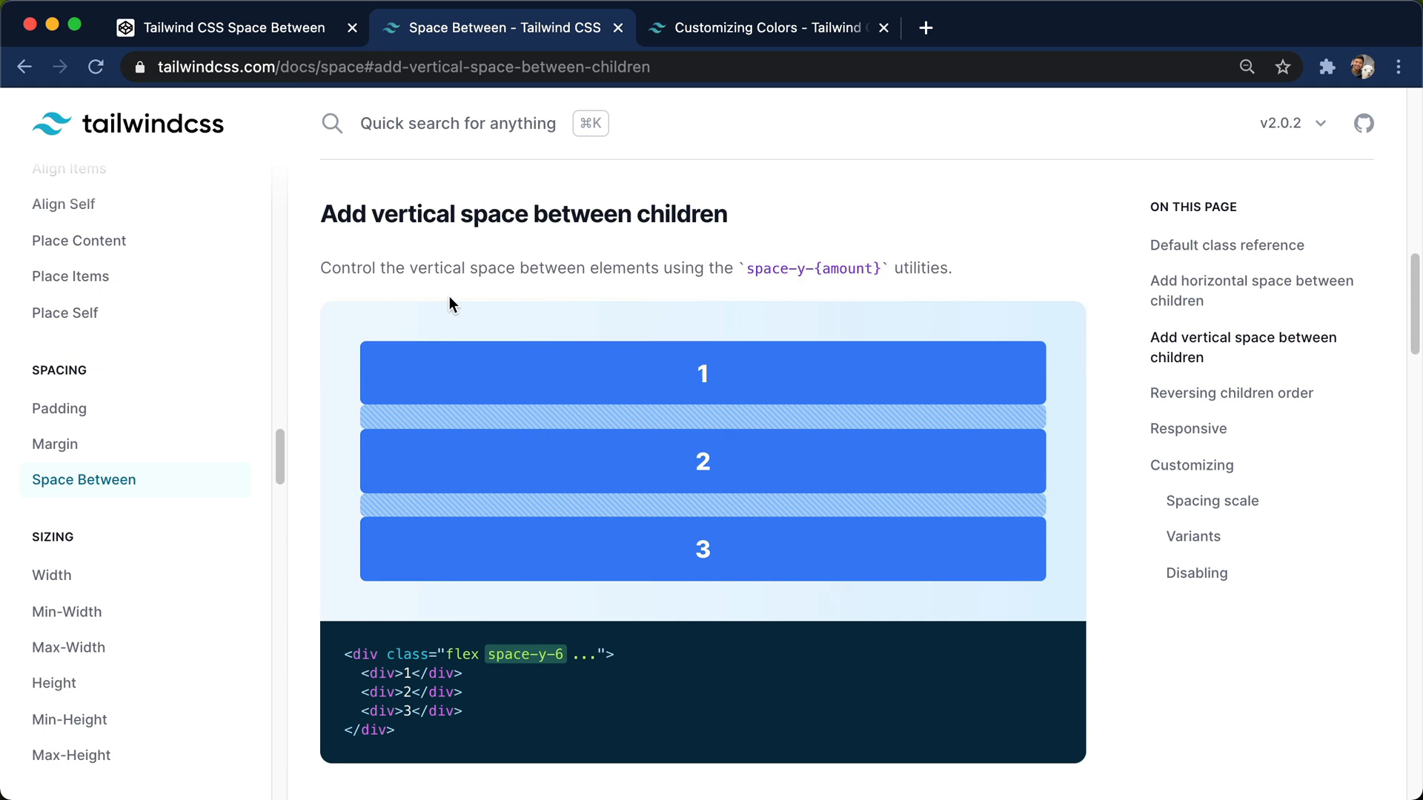
{"action": "mouse_move", "coordinate": [1171, 252]}
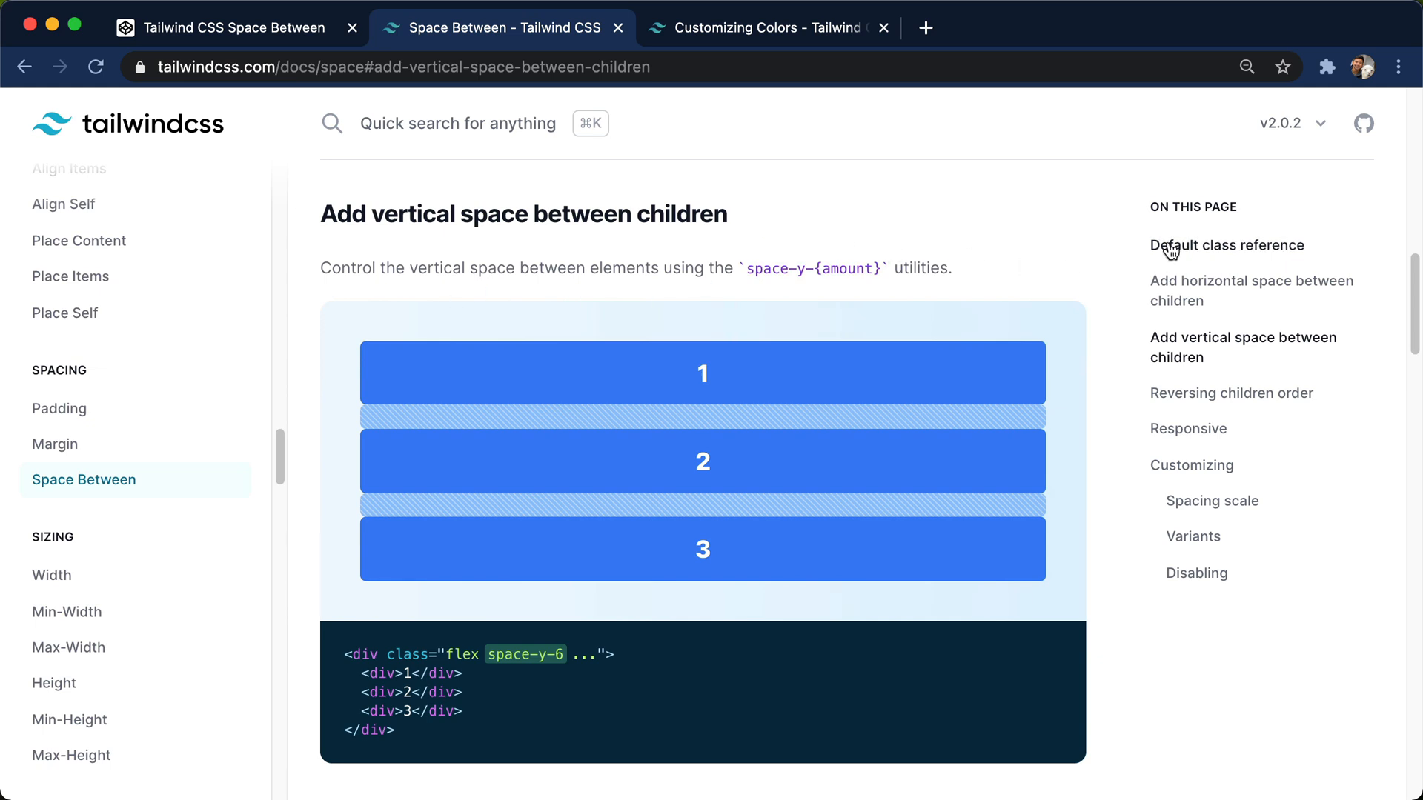
Return to the default class reference and browse down past the -space-y-3 classes.
{"action": "left_click", "coordinate": [1226, 245]}
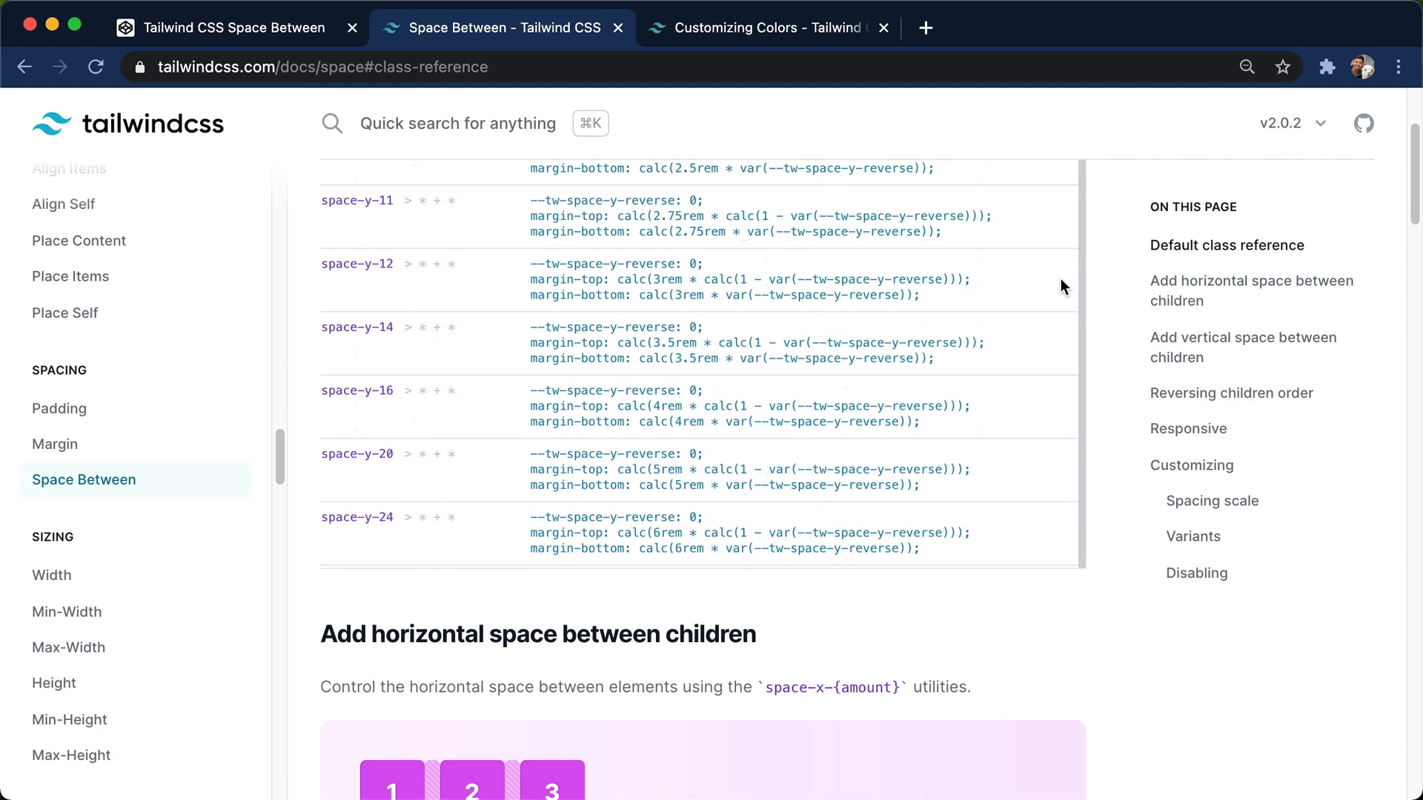
{"action": "scroll", "scroll_direction": "down", "scroll_amount": 3}
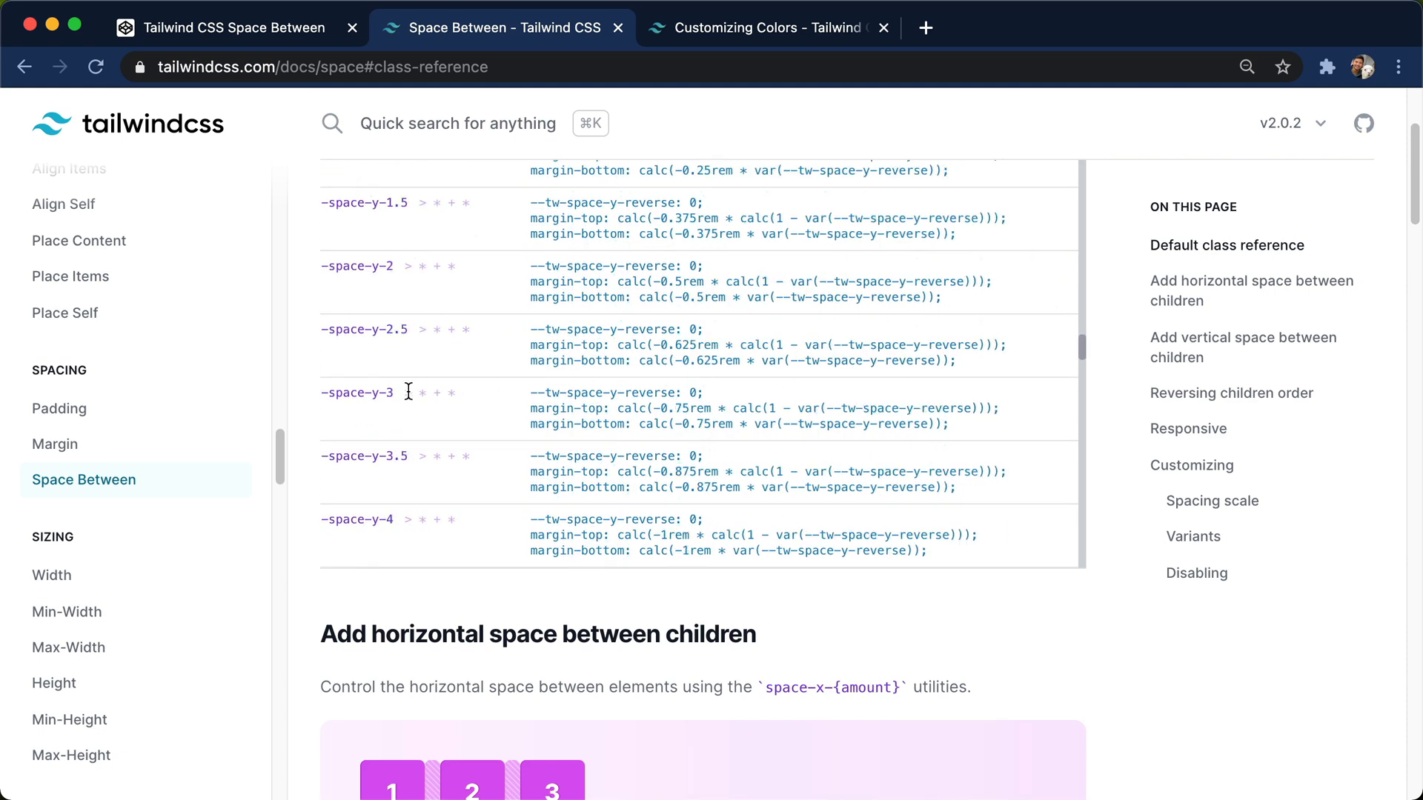
{"action": "double_click", "coordinate": [357, 392]}
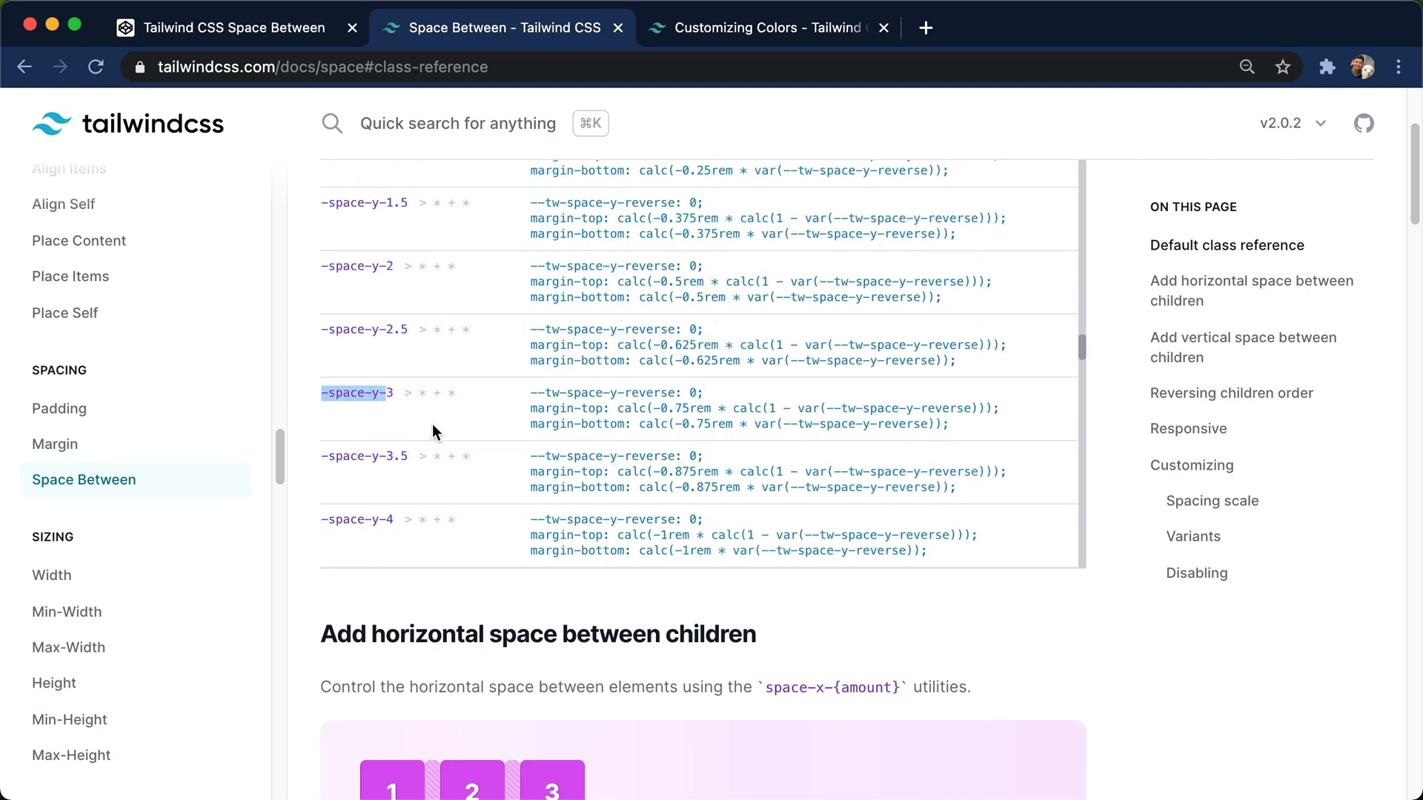
{"action": "scroll", "scroll_direction": "down", "scroll_amount": 3}
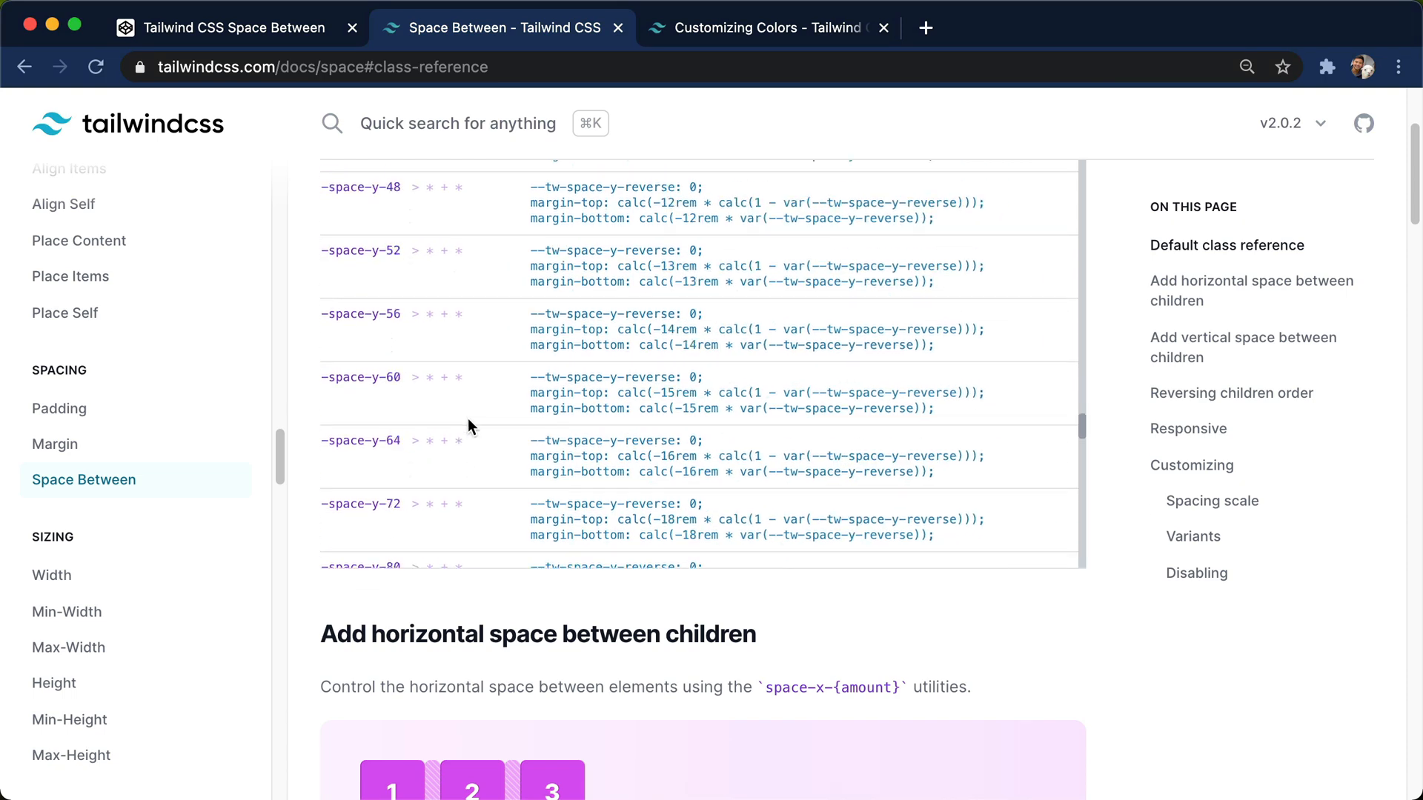
{"action": "scroll", "scroll_direction": "down", "scroll_amount": 3}
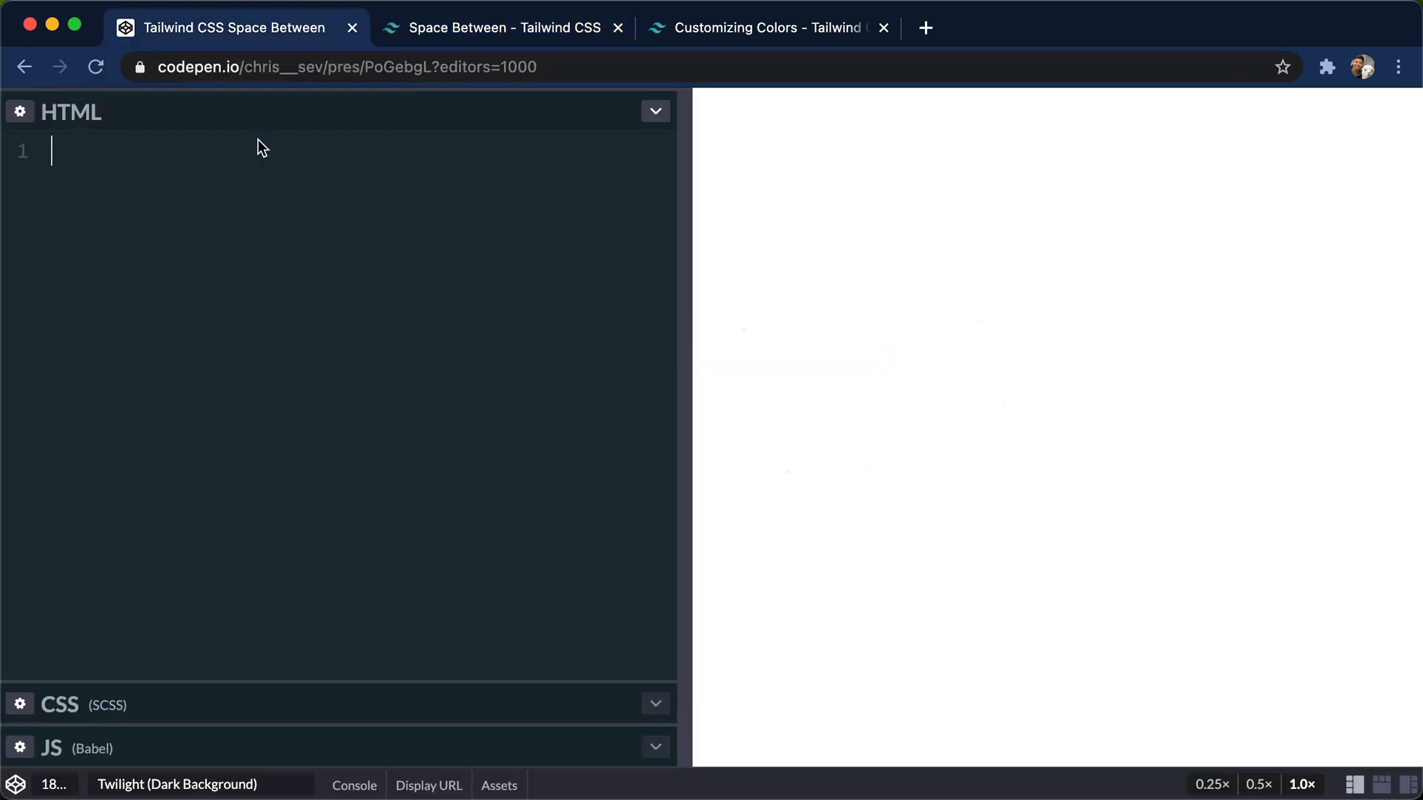
{"action": "mouse_move", "coordinate": [266, 268]}
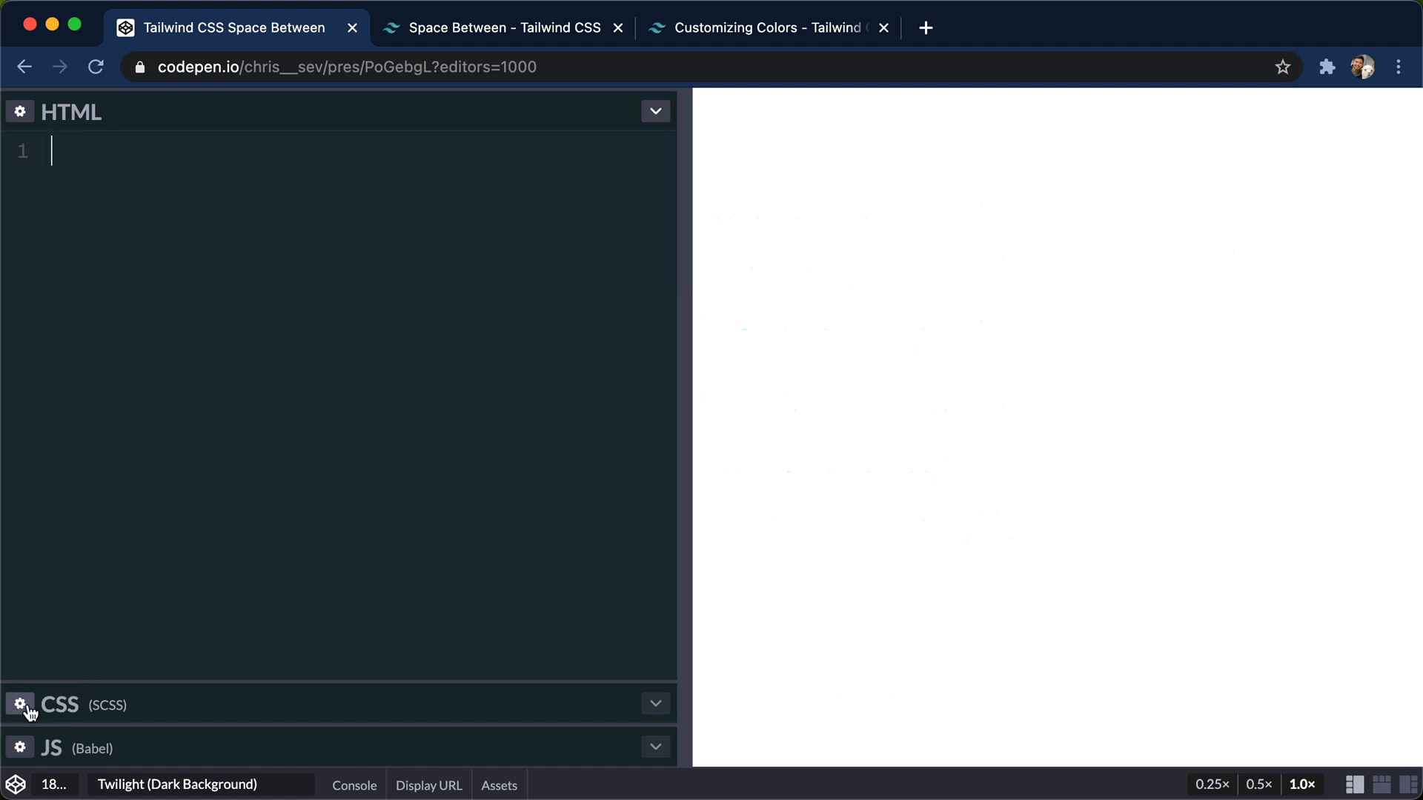
Check Pen Settings for the linked Tailwind 2.0.2 stylesheet, then close the dialog.
{"action": "left_click", "coordinate": [19, 705]}
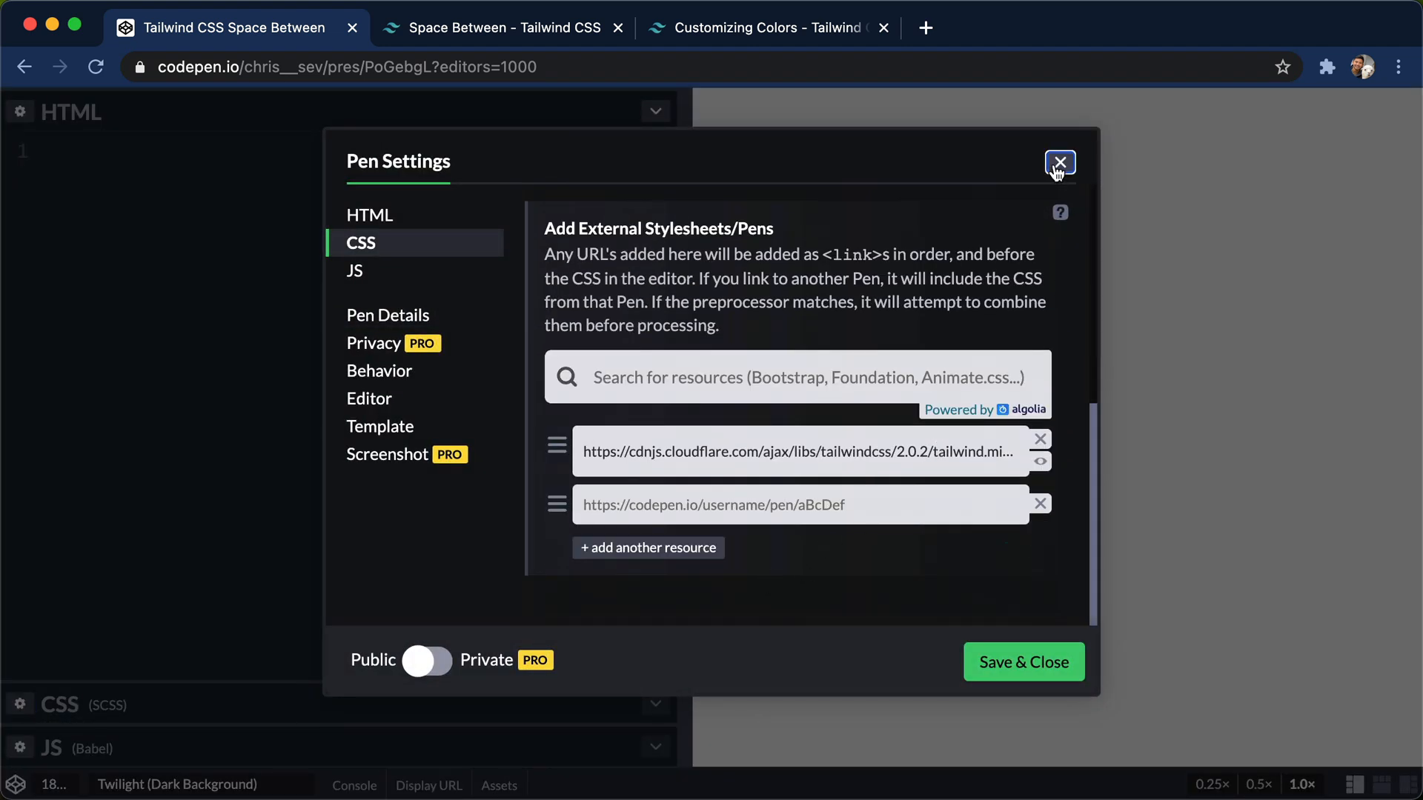
{"action": "left_click", "coordinate": [1059, 163]}
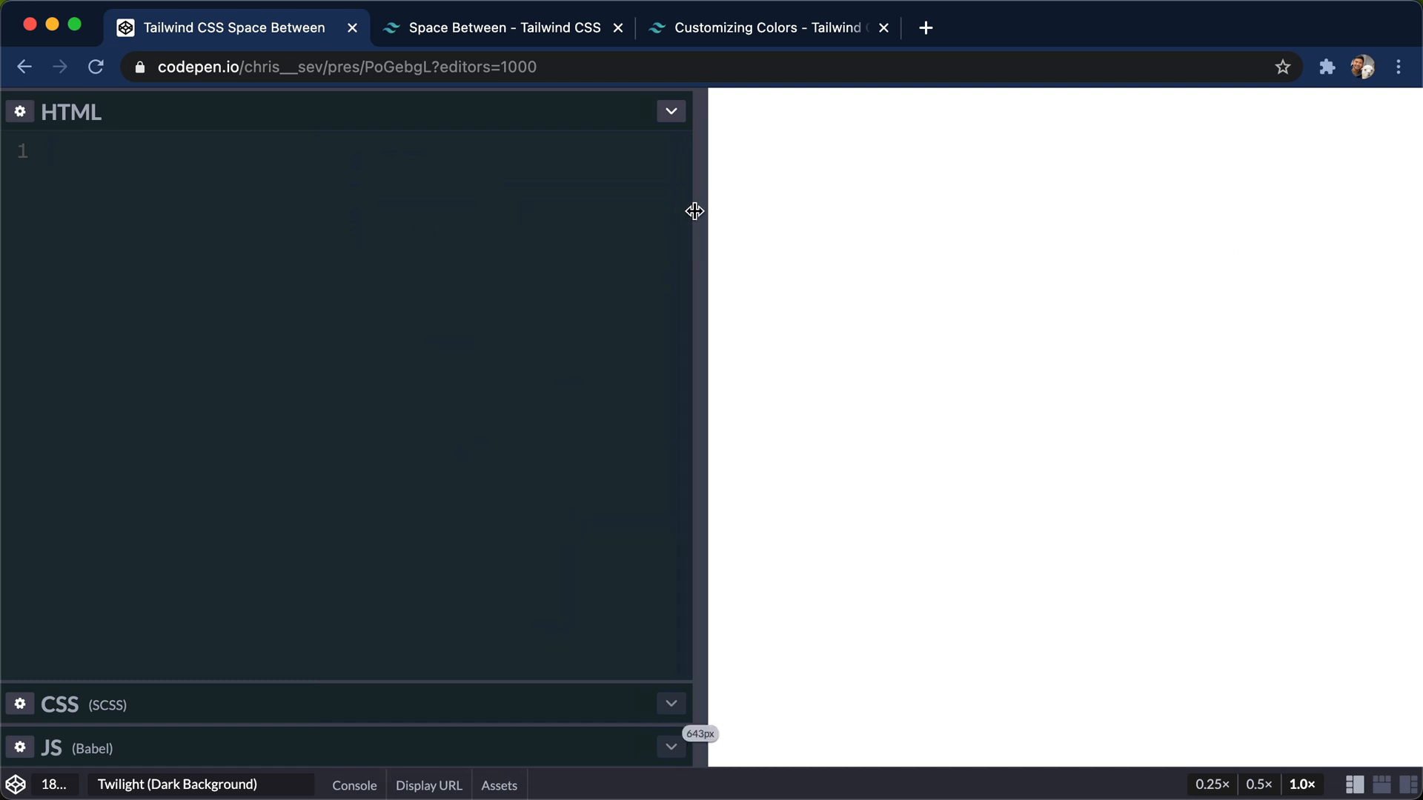
Expand an Emmet abbreviation into a min-h-screen bg-green-400 flex justify-center container div.
{"action": "type", "text": ".min-h-"}
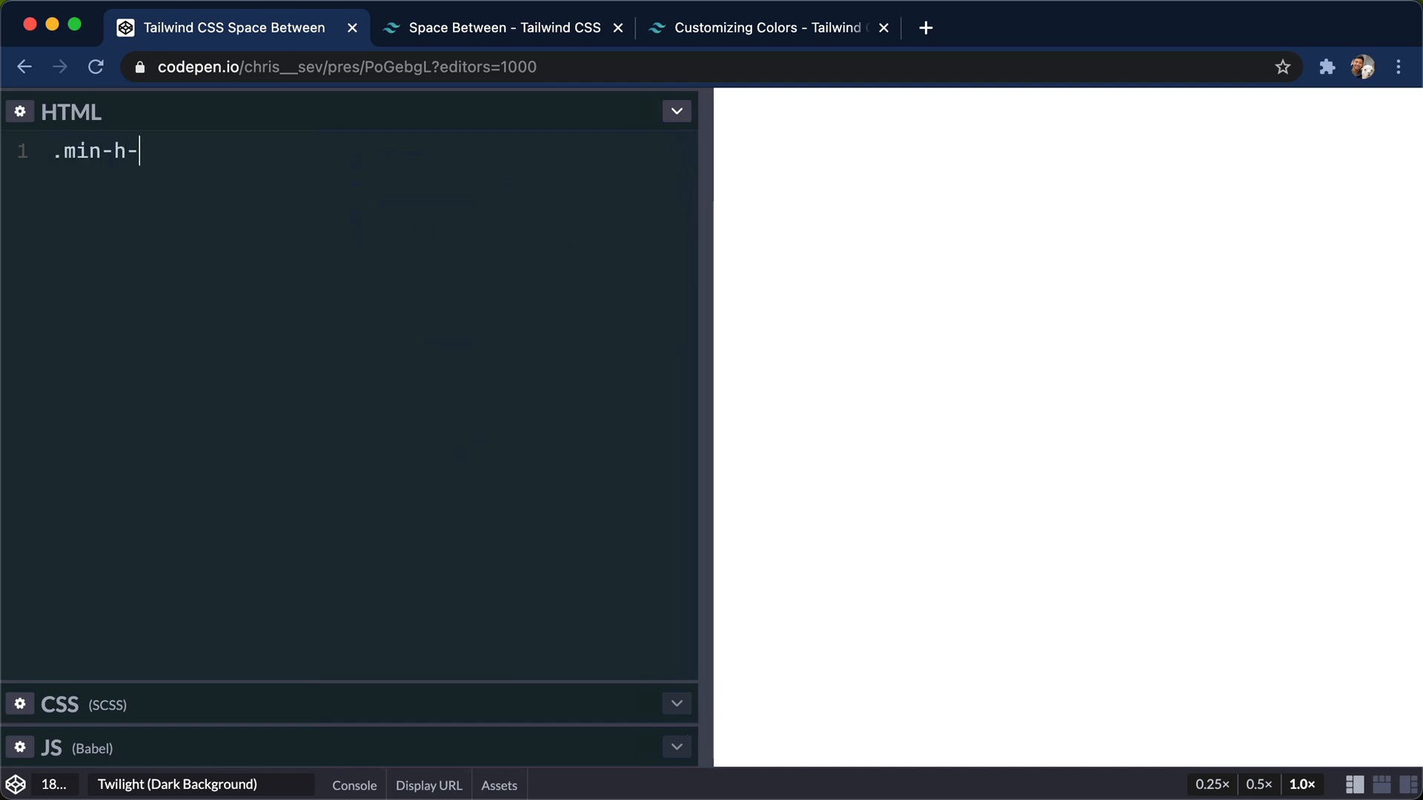
{"action": "type", "text": "screen.bg-gr"}
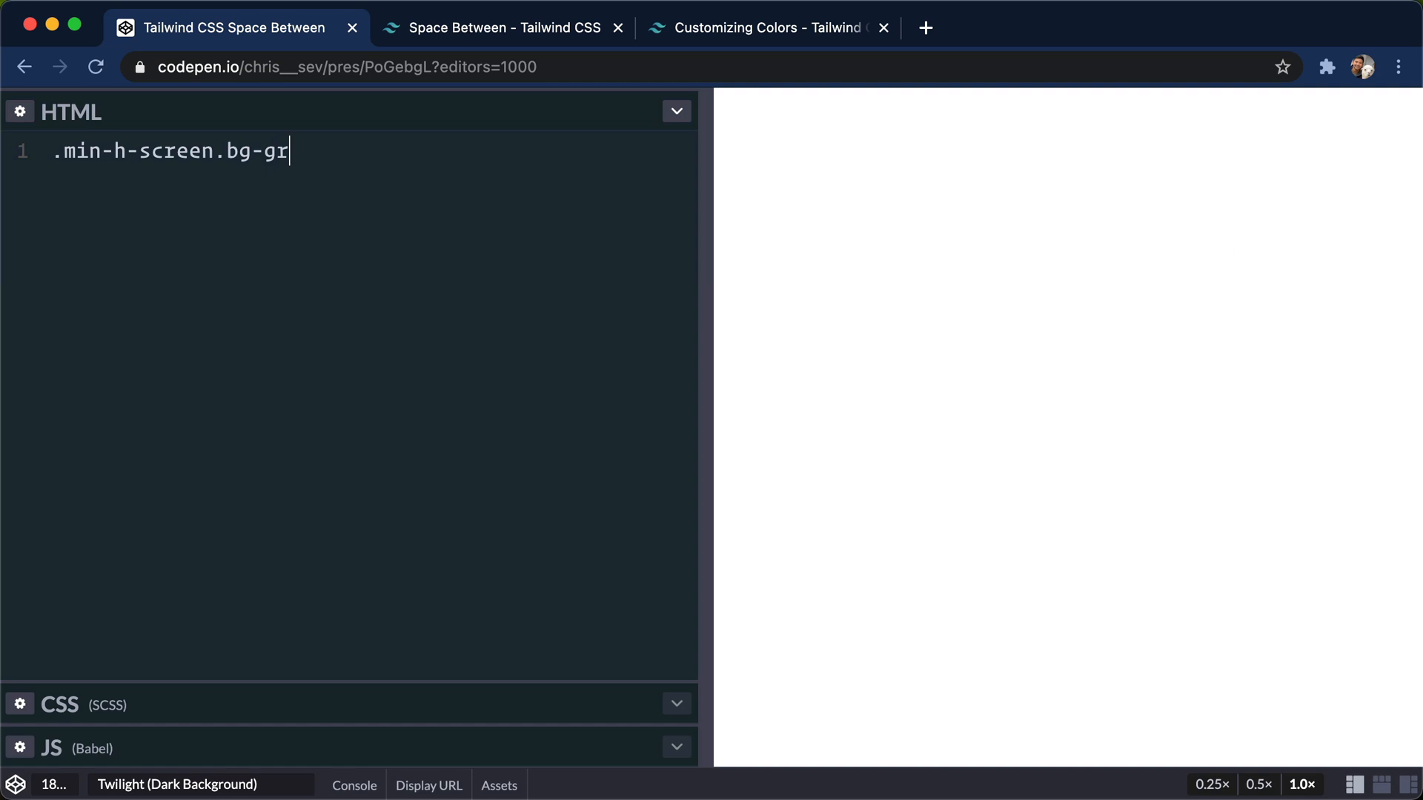
{"action": "type", "text": "een-400"}
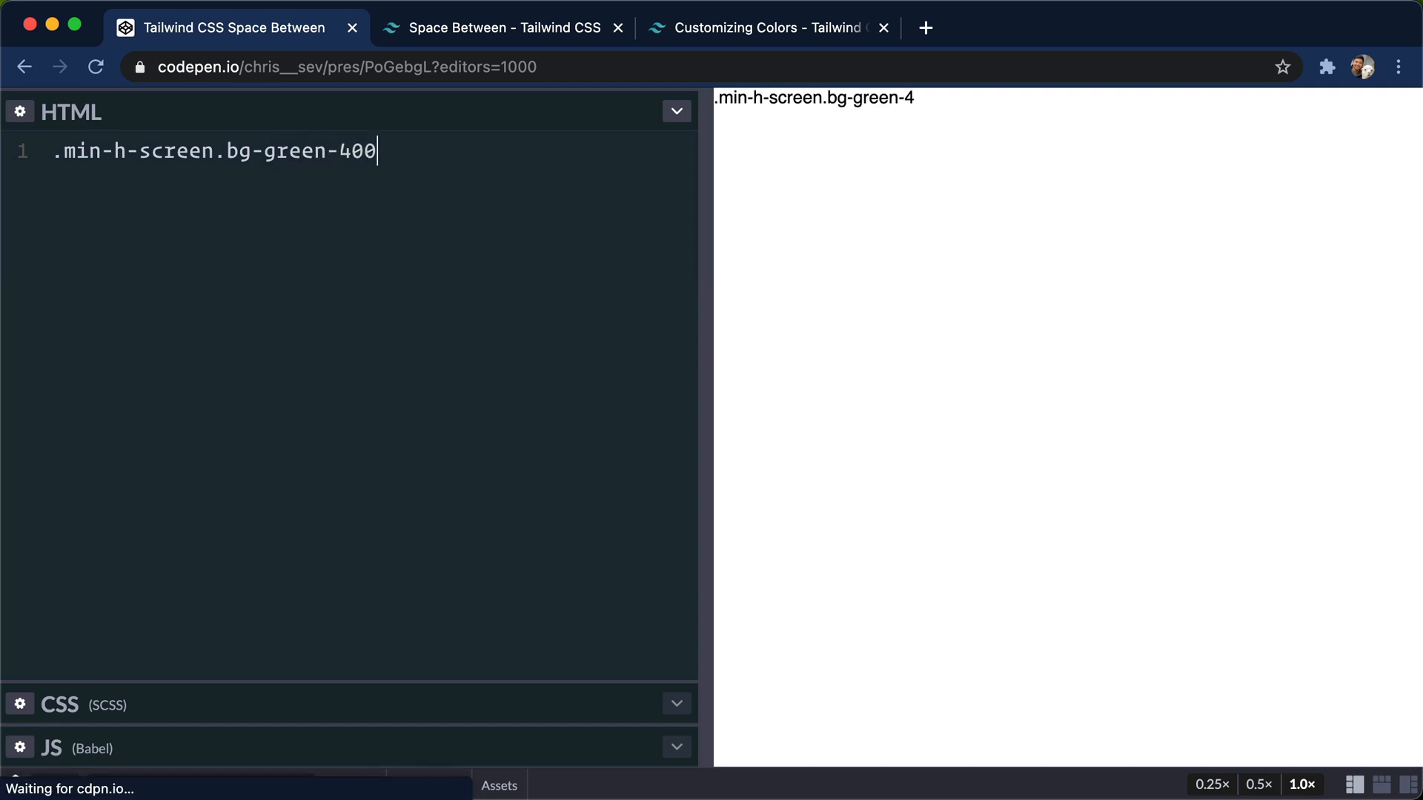
{"action": "type", "text": ".flex.ju"}
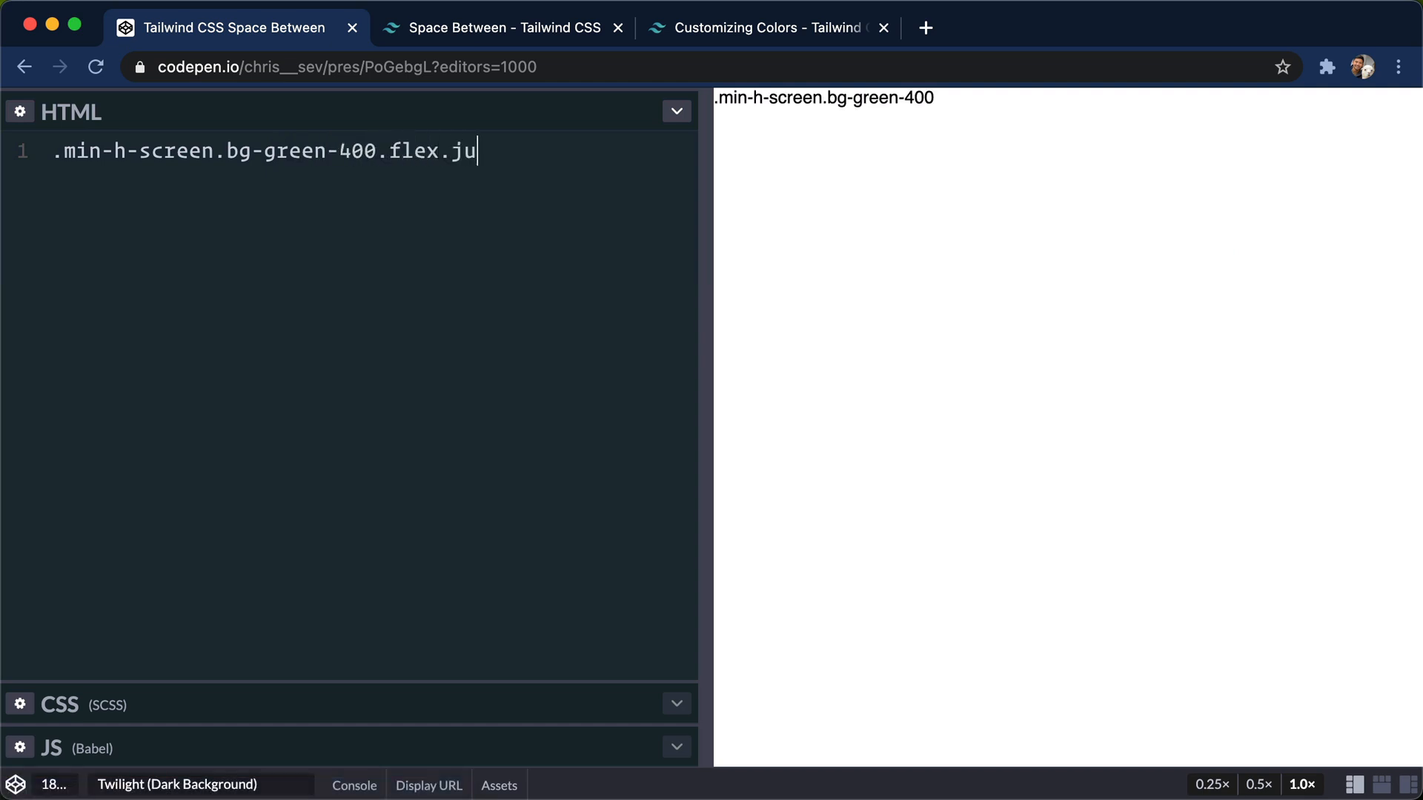
{"action": "type", "text": "stify-center.items-"}
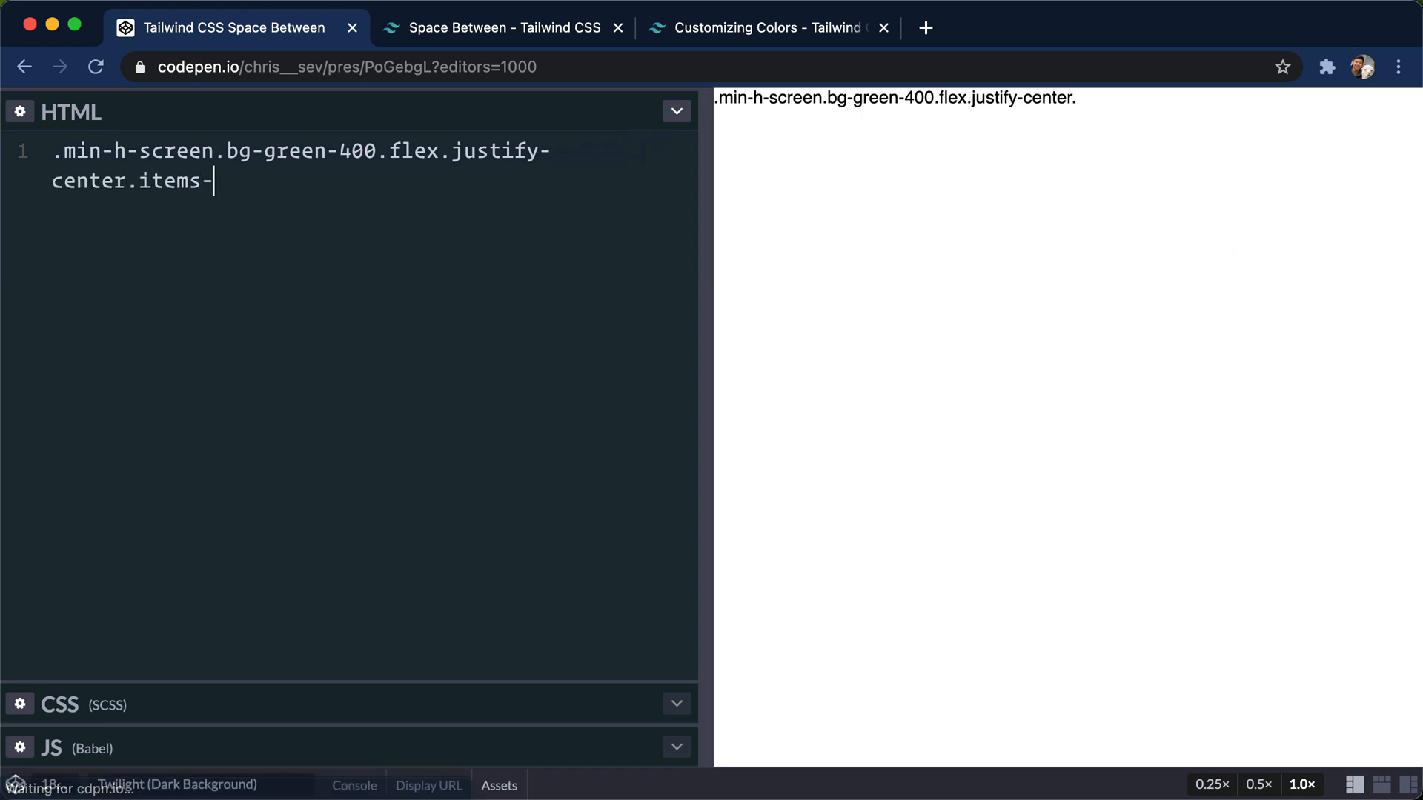
{"action": "key", "text": "Tab"}
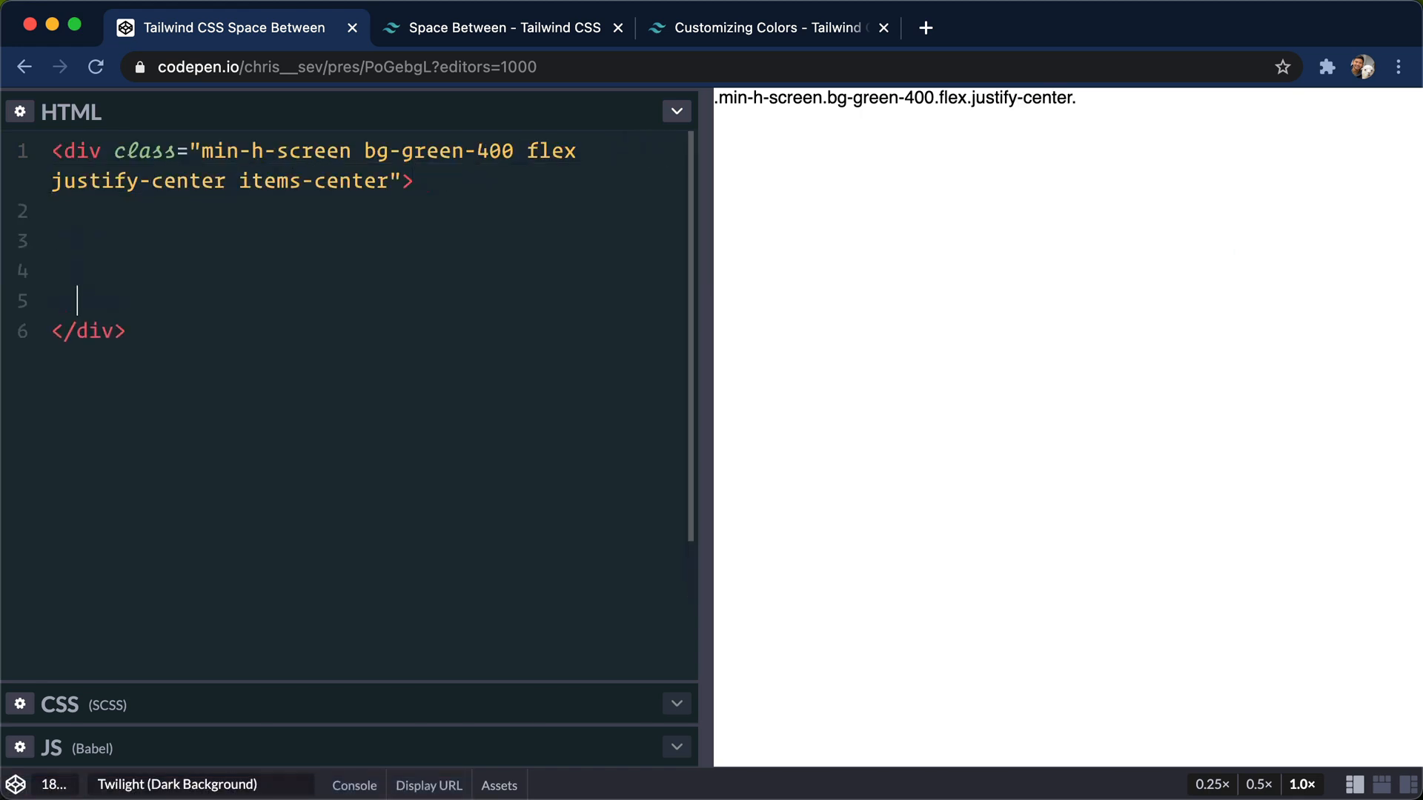
Add a wrapper div holding three bg-white, padded, rounded, shadowed boxes.
{"action": "type", "text": "div"}
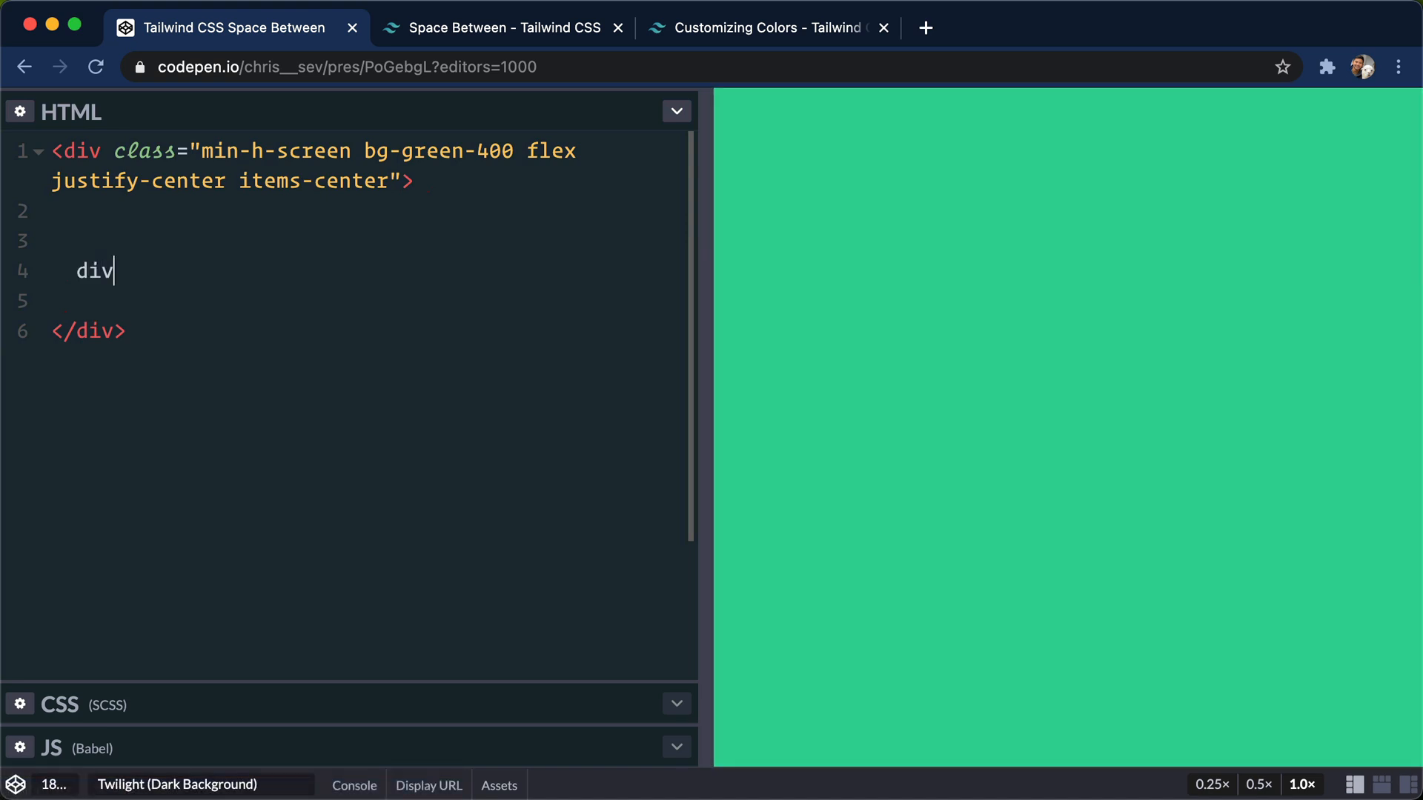
{"action": "type", "text": ">"}
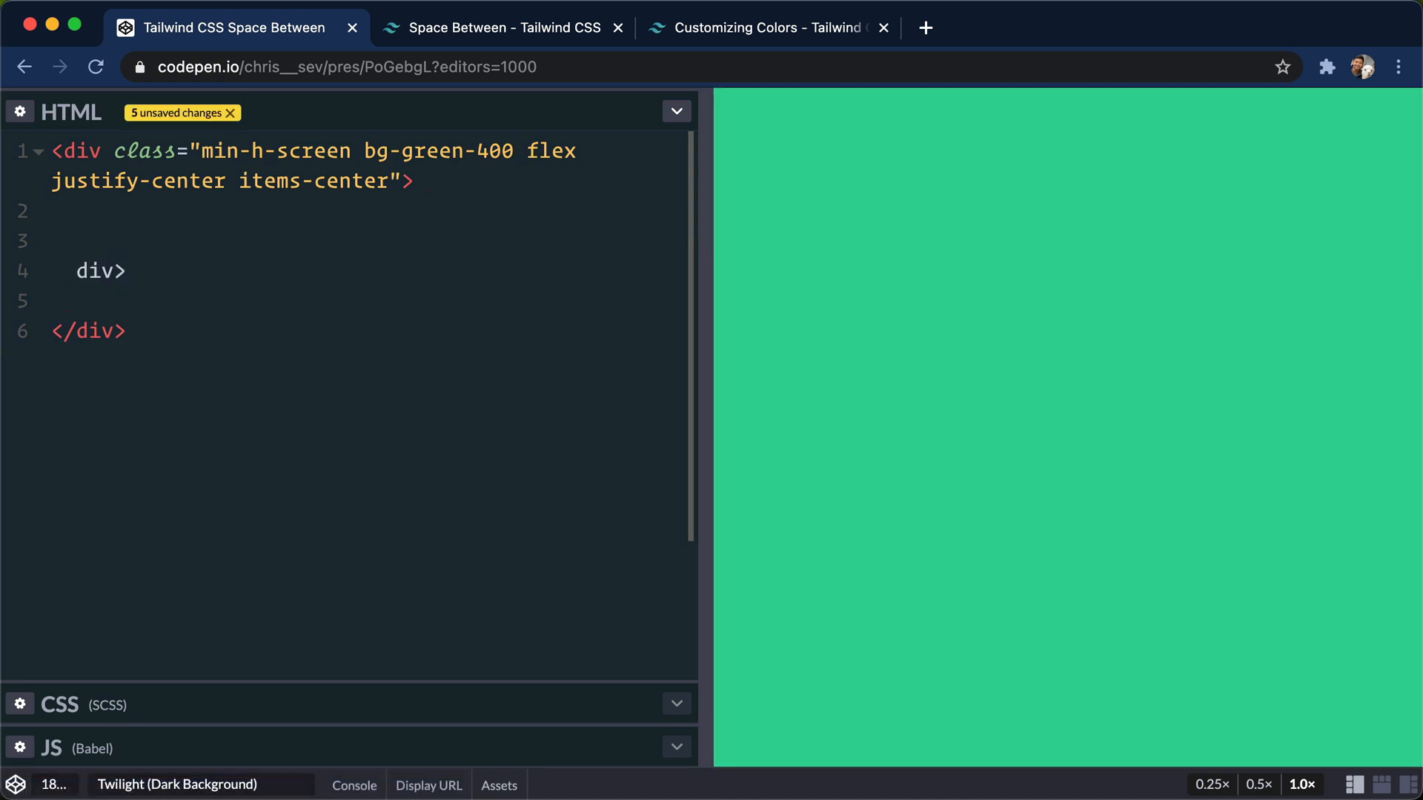
{"action": "type", "text": "div*"}
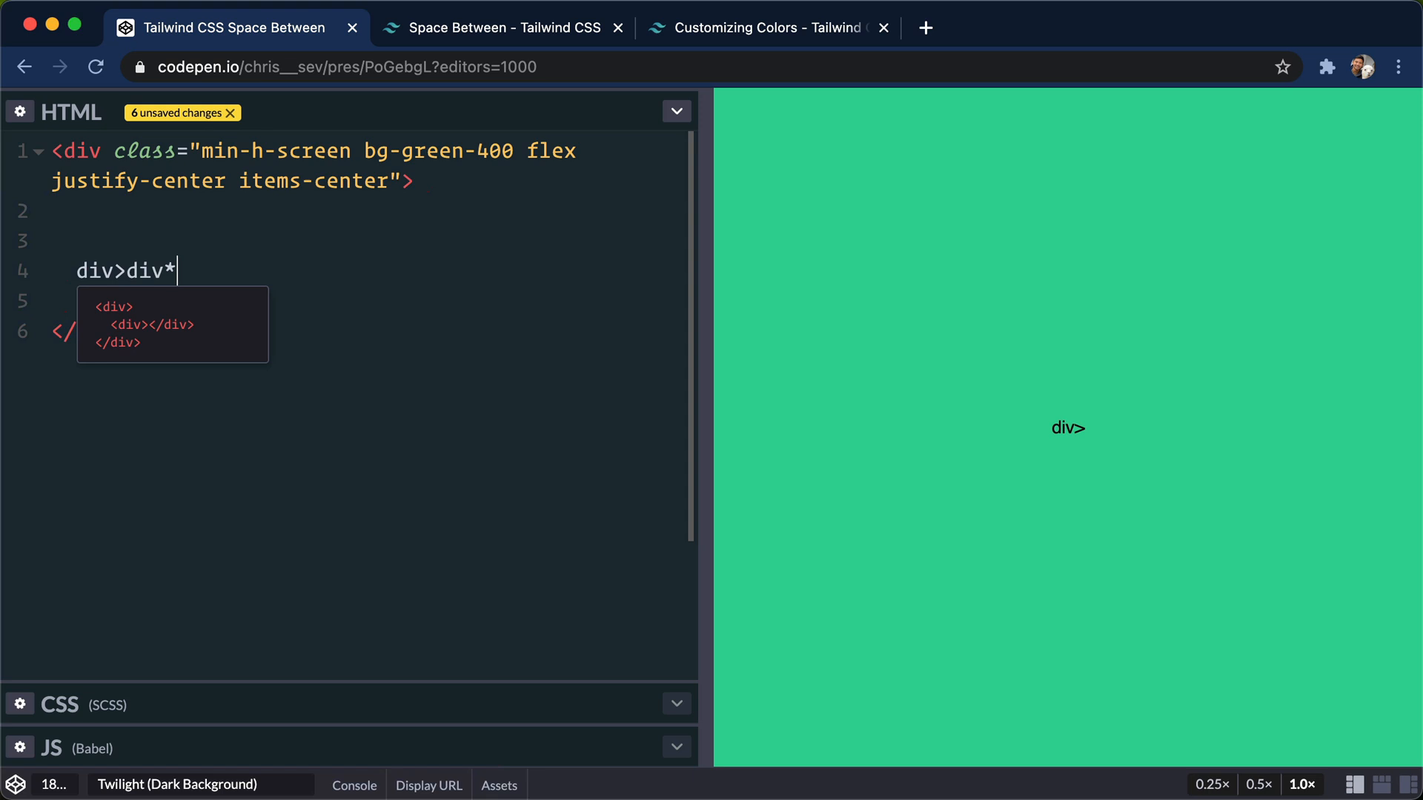
{"action": "type", "text": "3"}
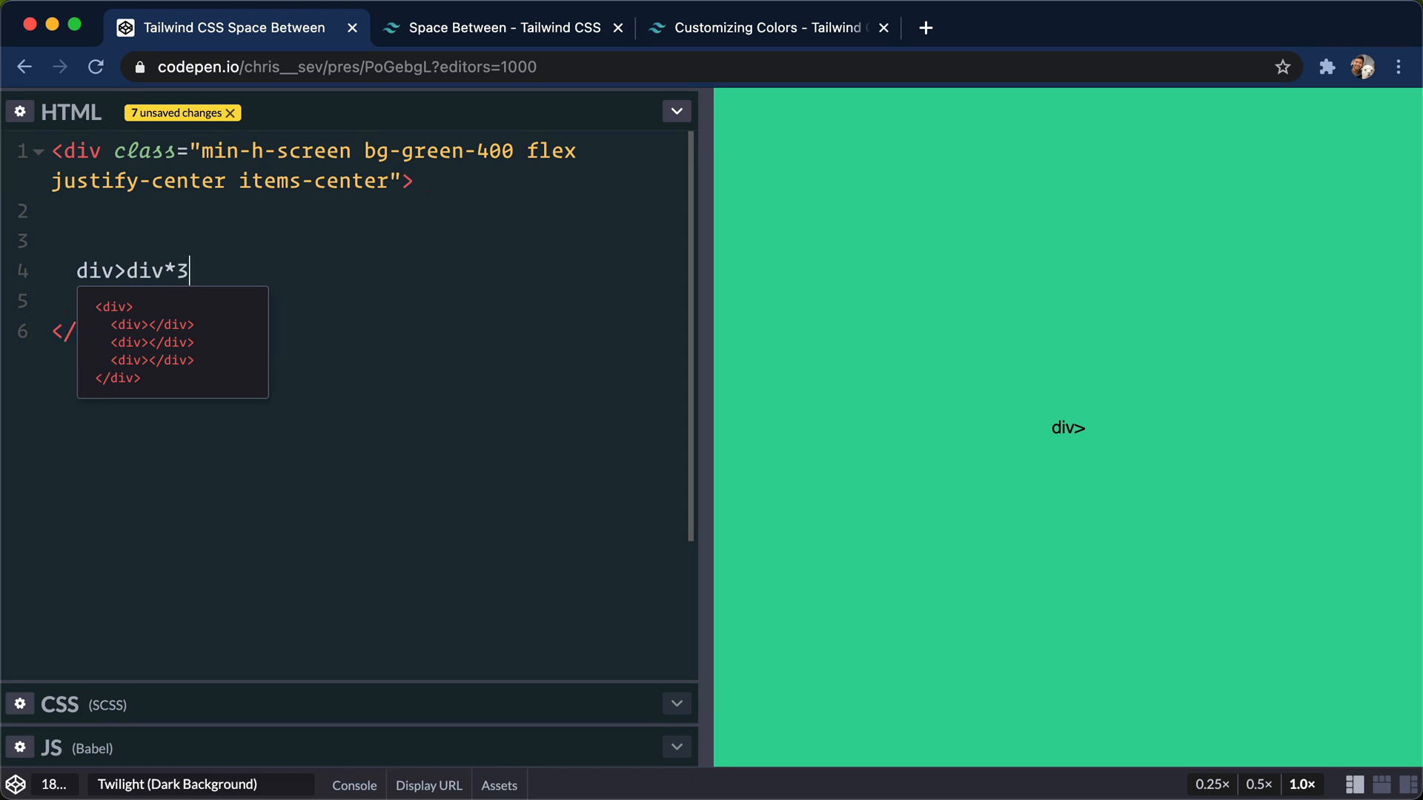
{"action": "type", "text": ".bg-white.p-4.rounded."}
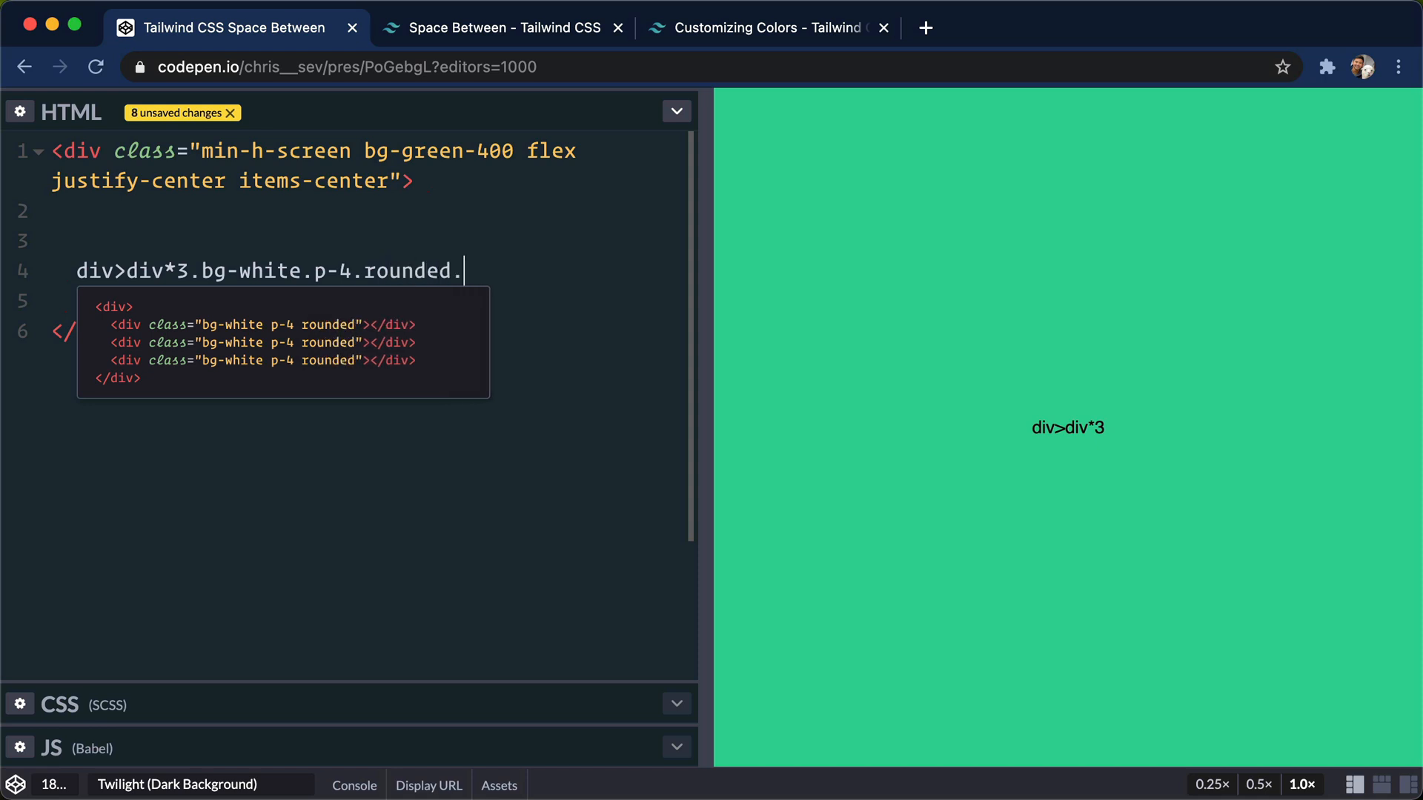
{"action": "type", "text": "shadow"}
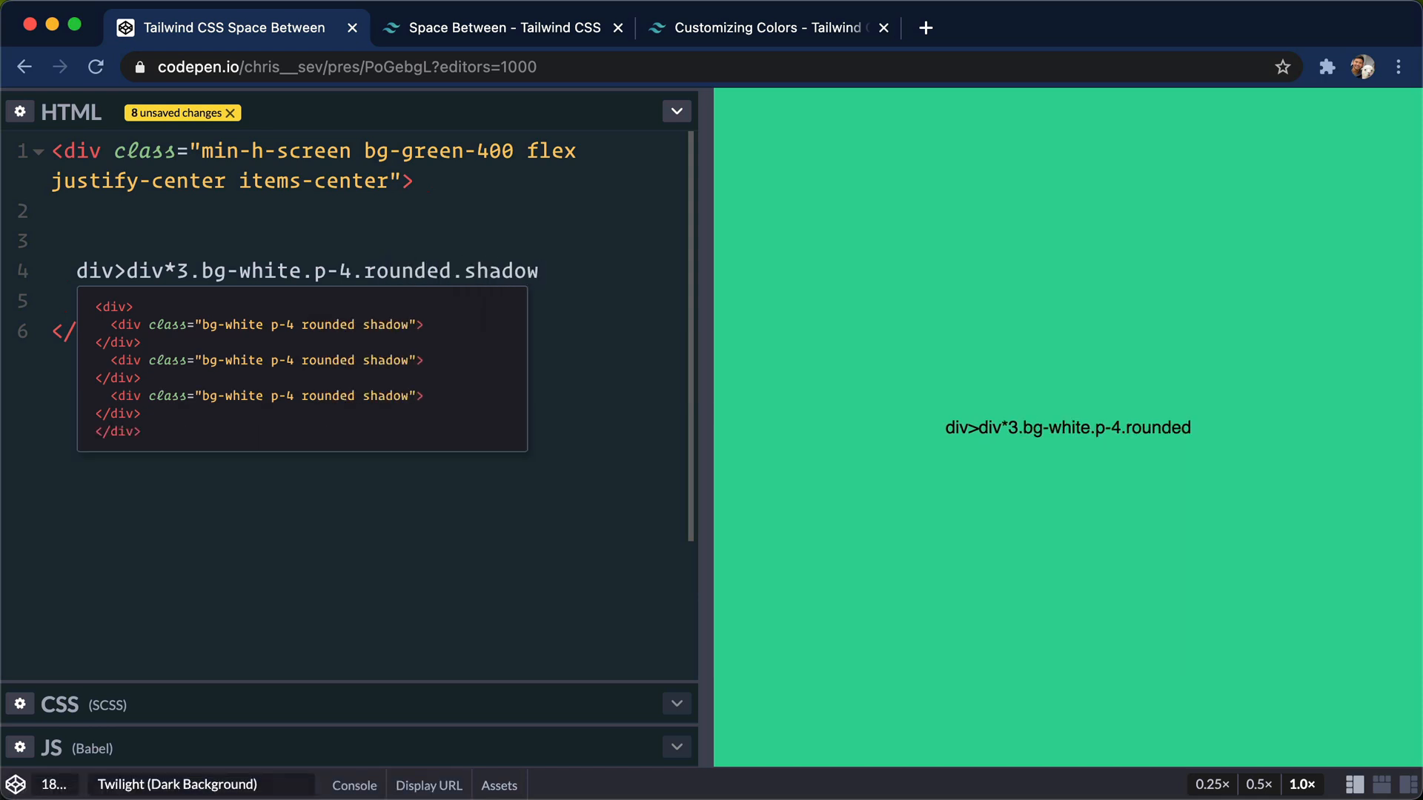
{"action": "key", "text": "Tab"}
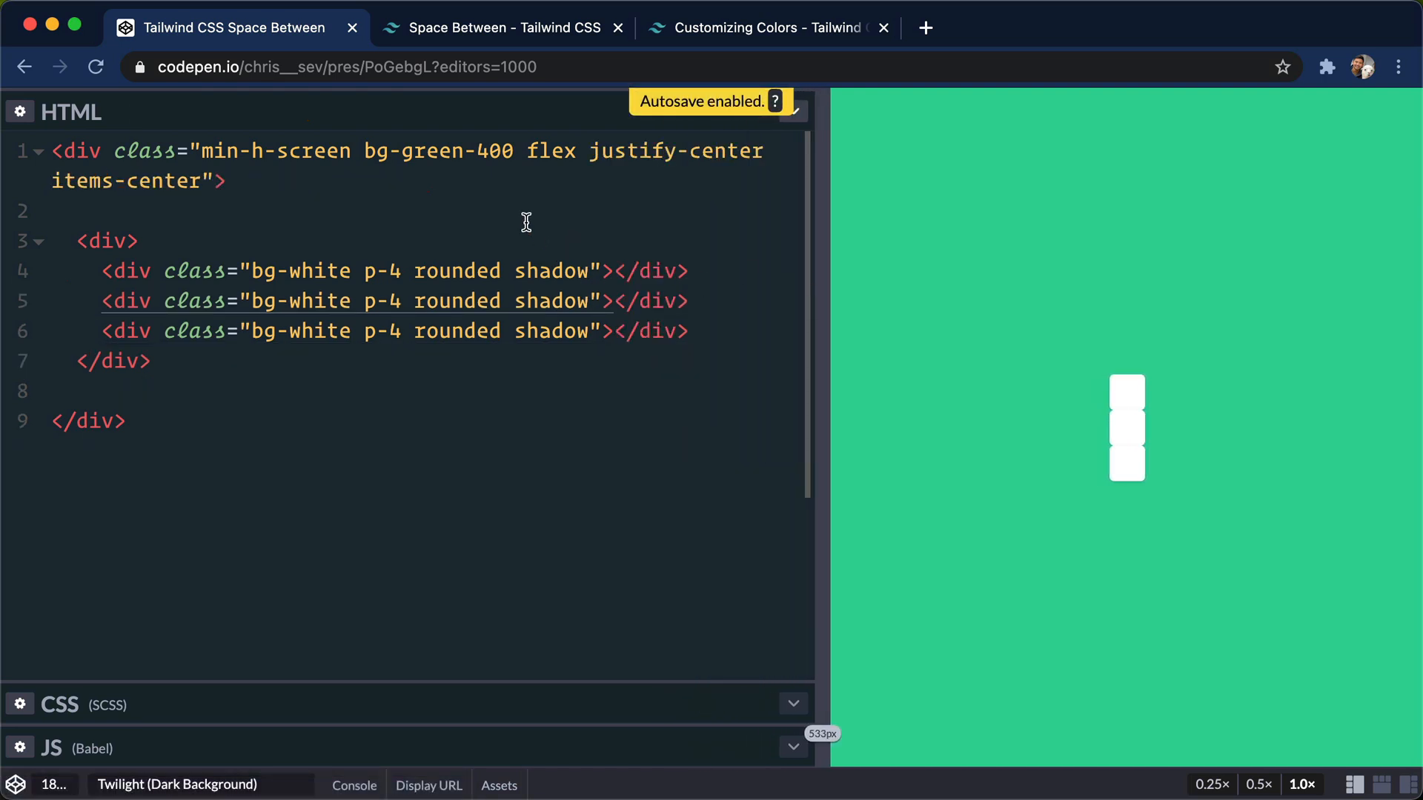
Give the wrapper div class 'flex space-x-4' and widen the code editor slightly.
{"action": "left_click", "coordinate": [140, 241]}
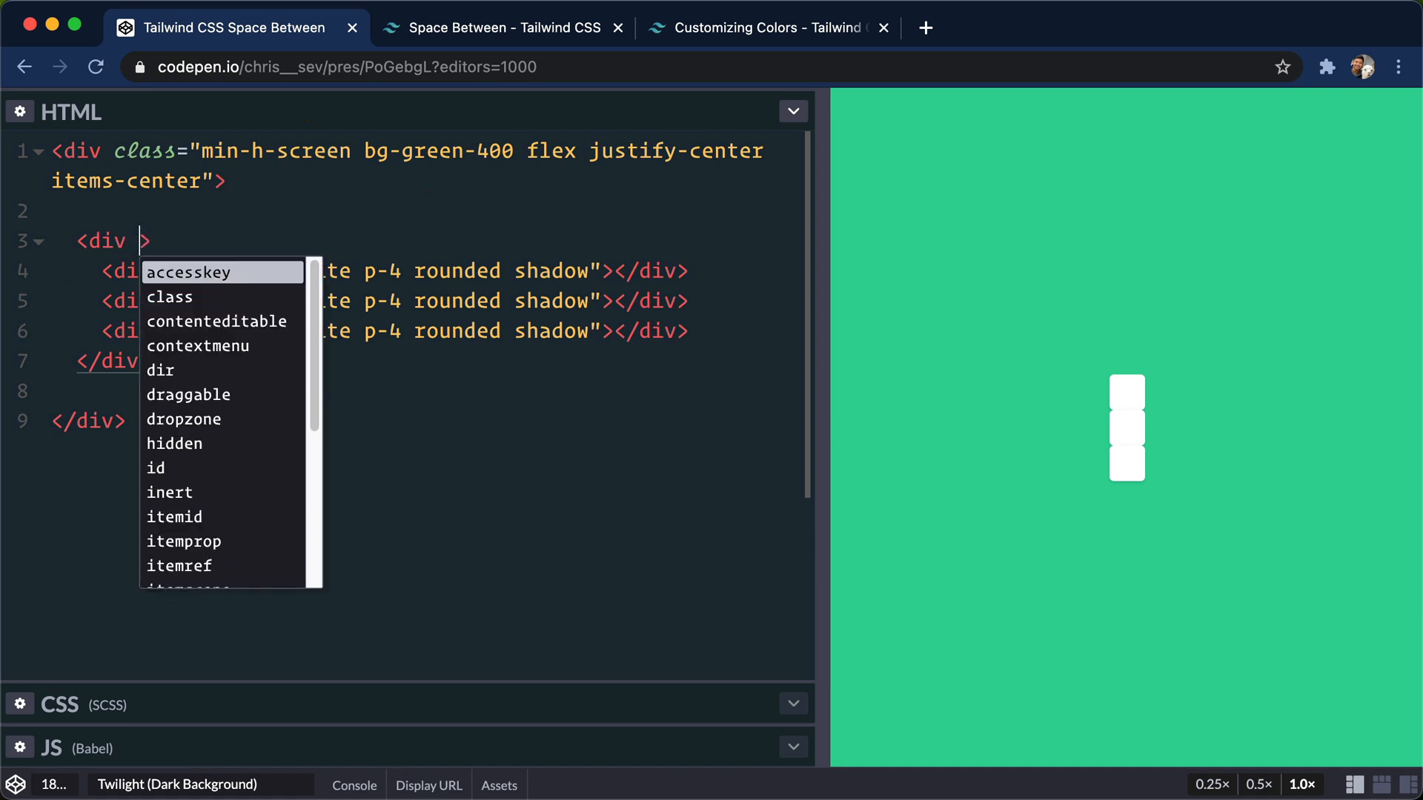
{"action": "type", "text": "class=\"flex"}
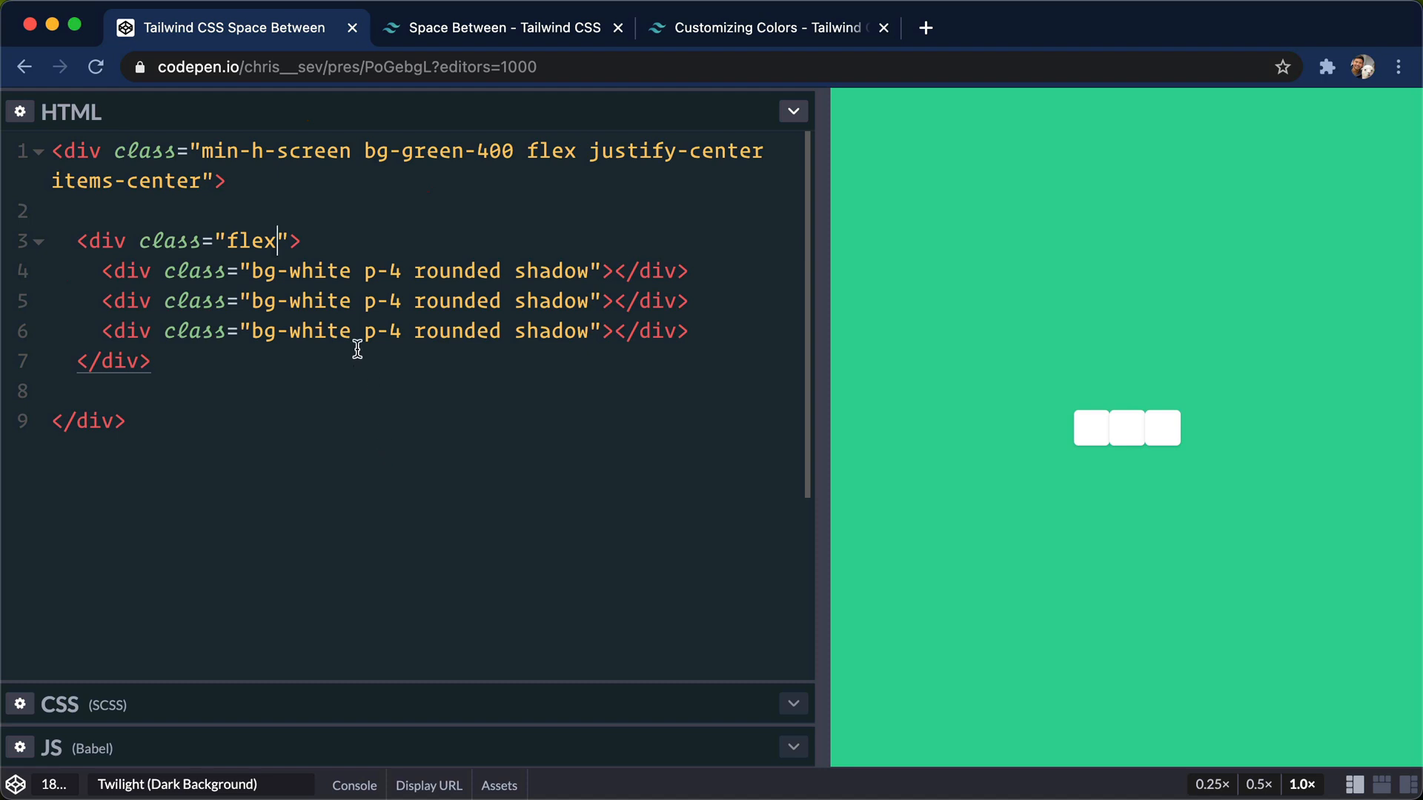
{"action": "type", "text": "spac"}
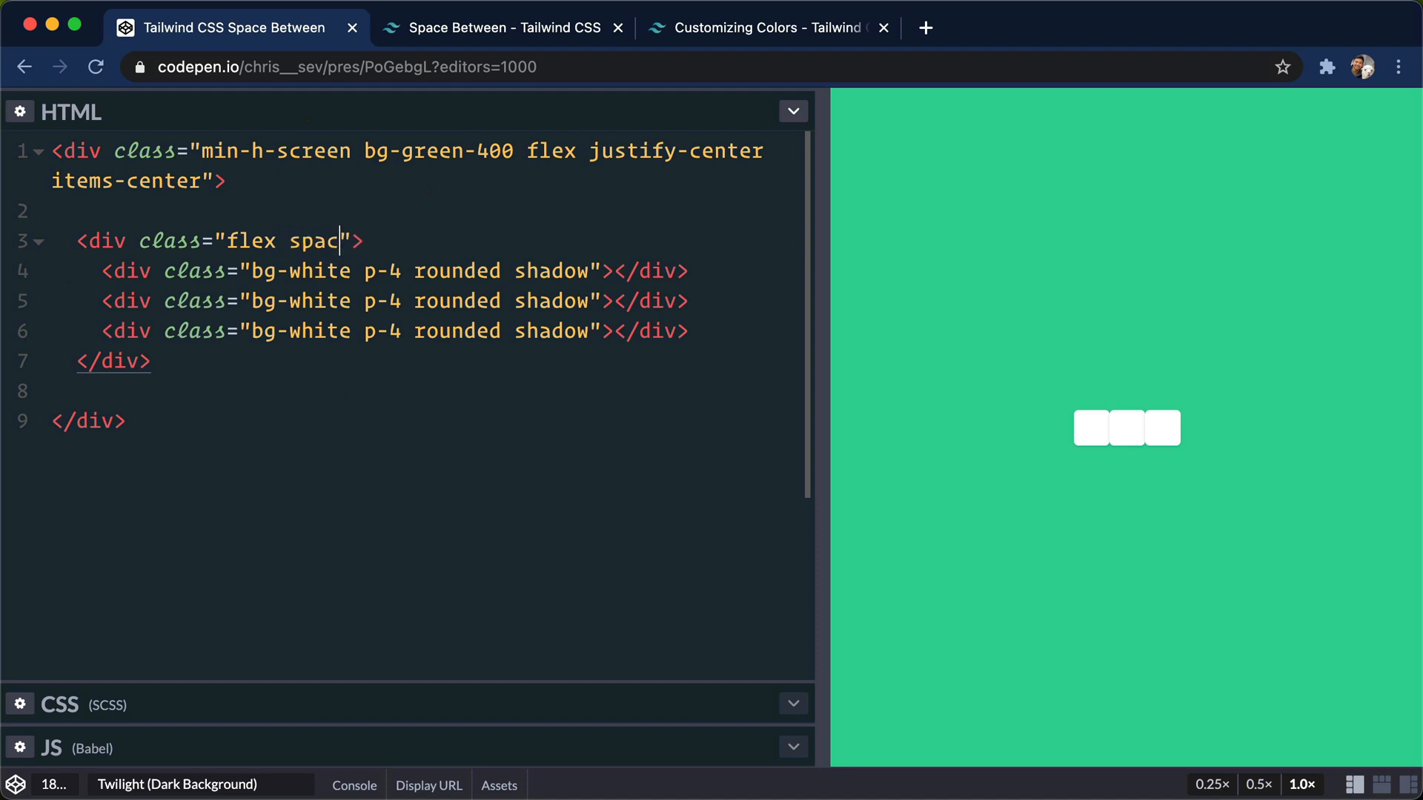
{"action": "type", "text": "e-x-4"}
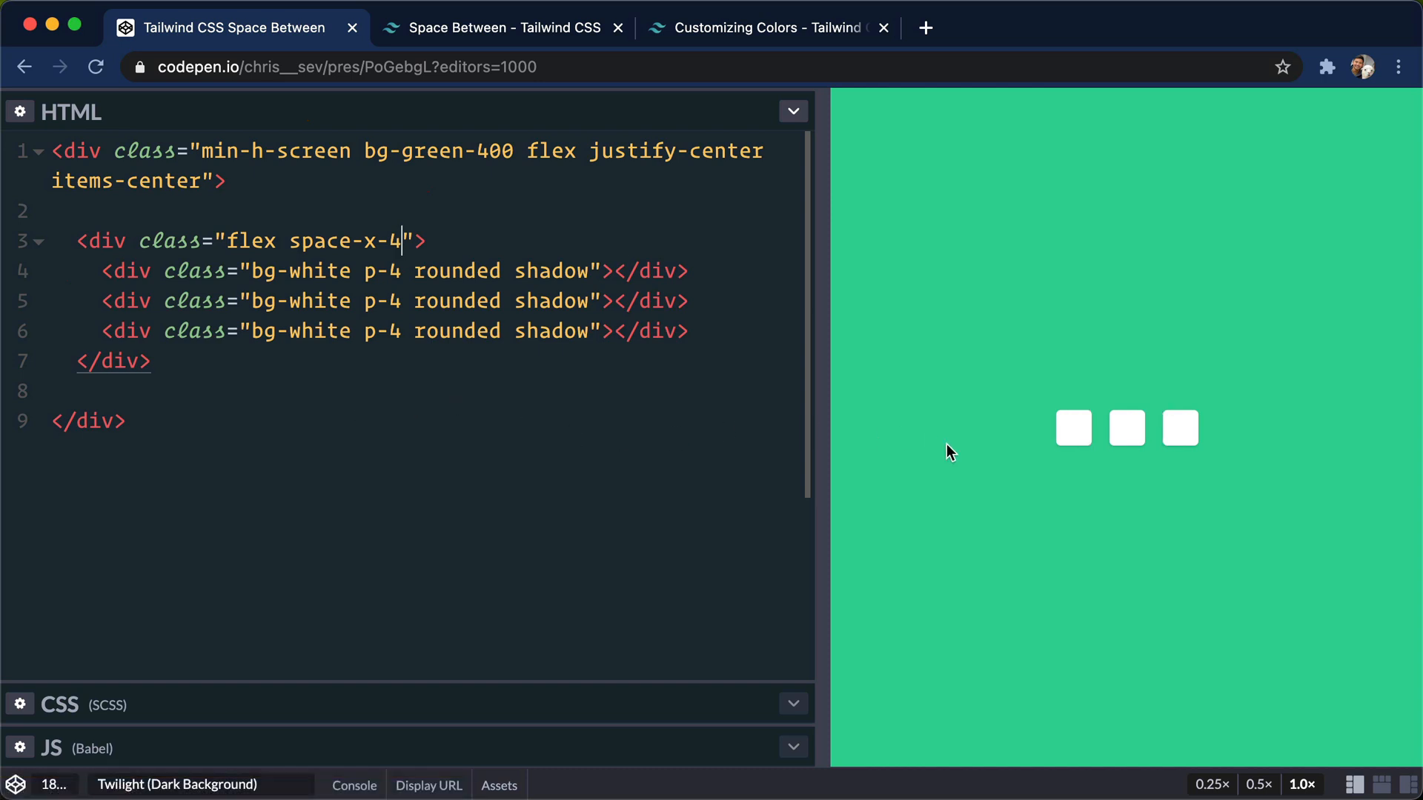
{"action": "mouse_move", "coordinate": [1103, 418]}
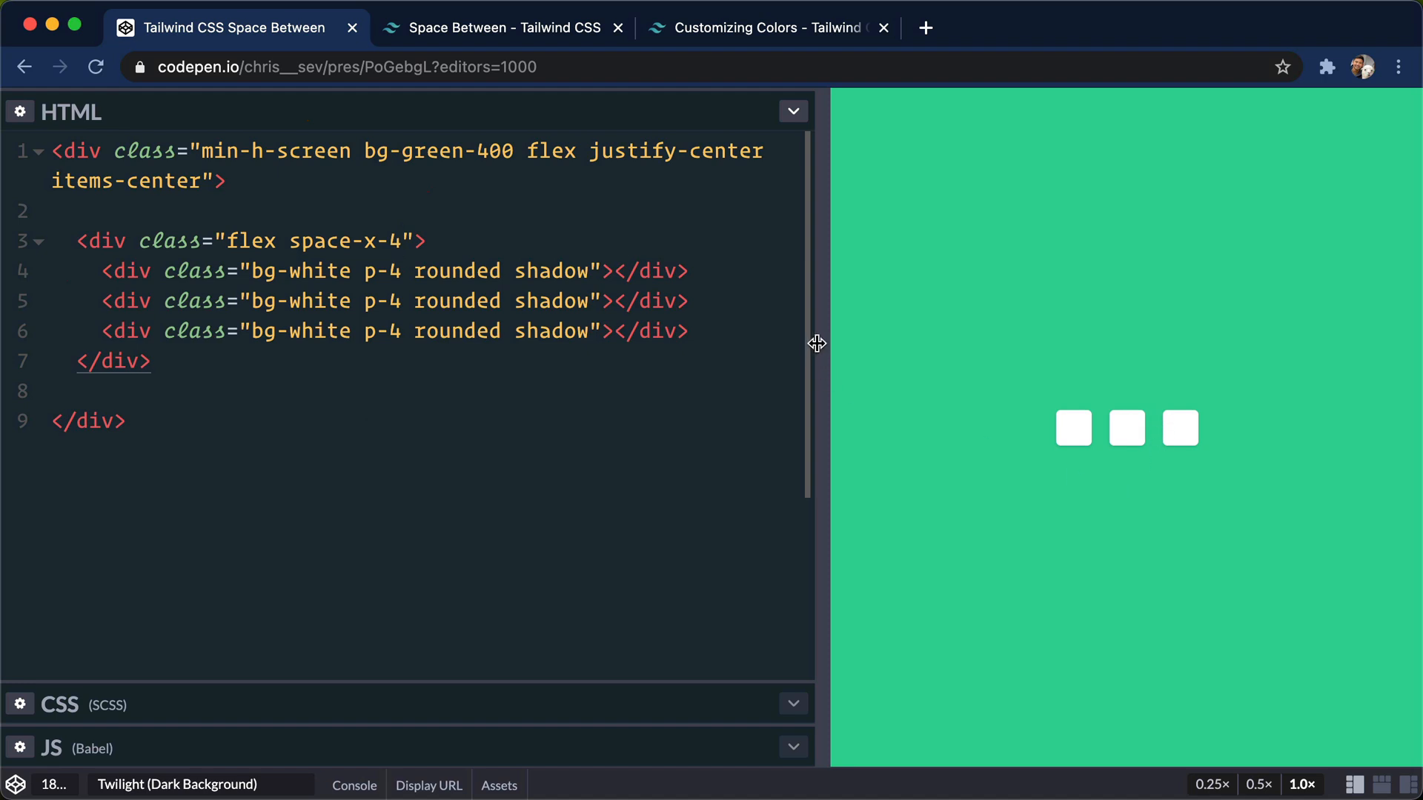
{"action": "left_click_drag", "start_coordinate": [817, 343], "coordinate": [833, 343]}
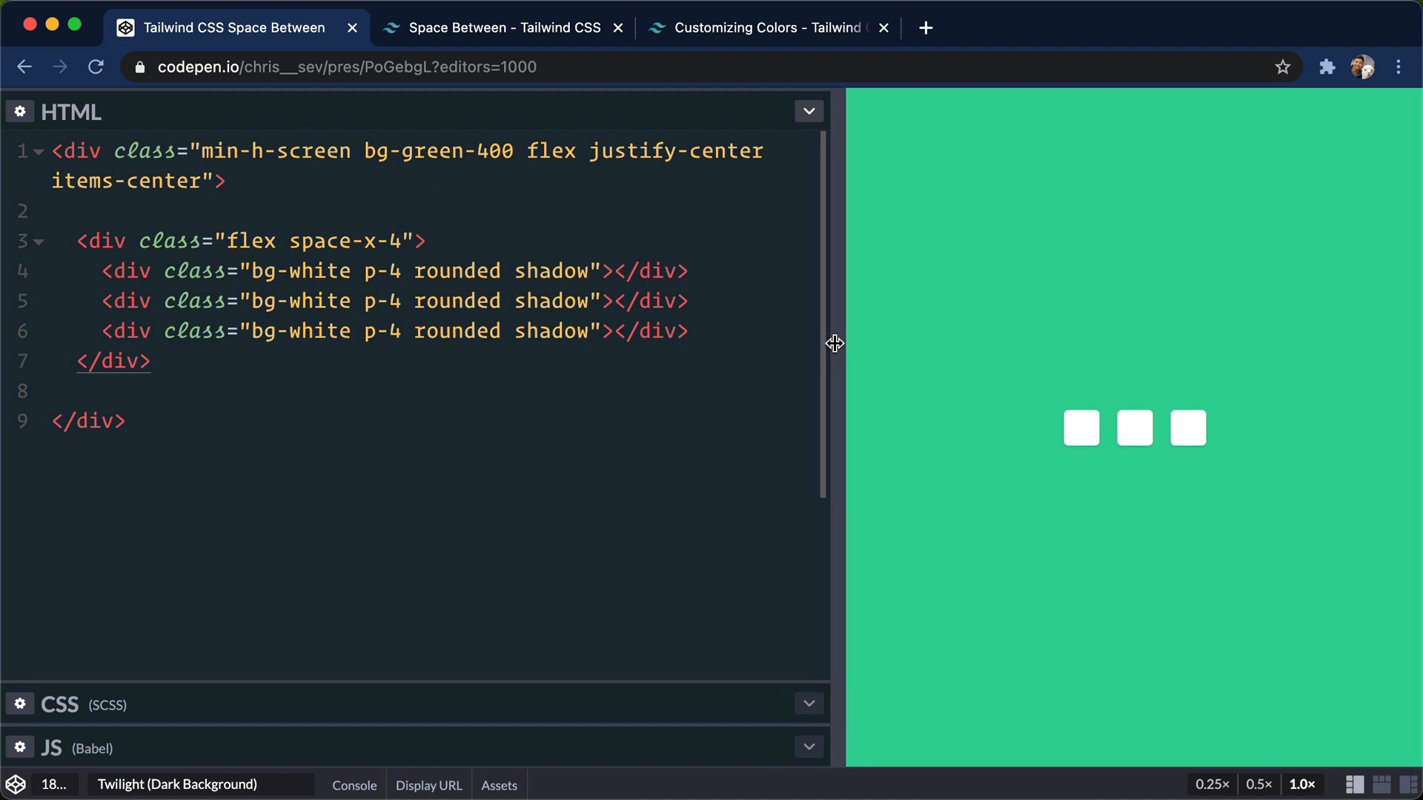
Delete space-x-4 from the wrapper's class attribute so only flex remains.
{"action": "double_click", "coordinate": [126, 300]}
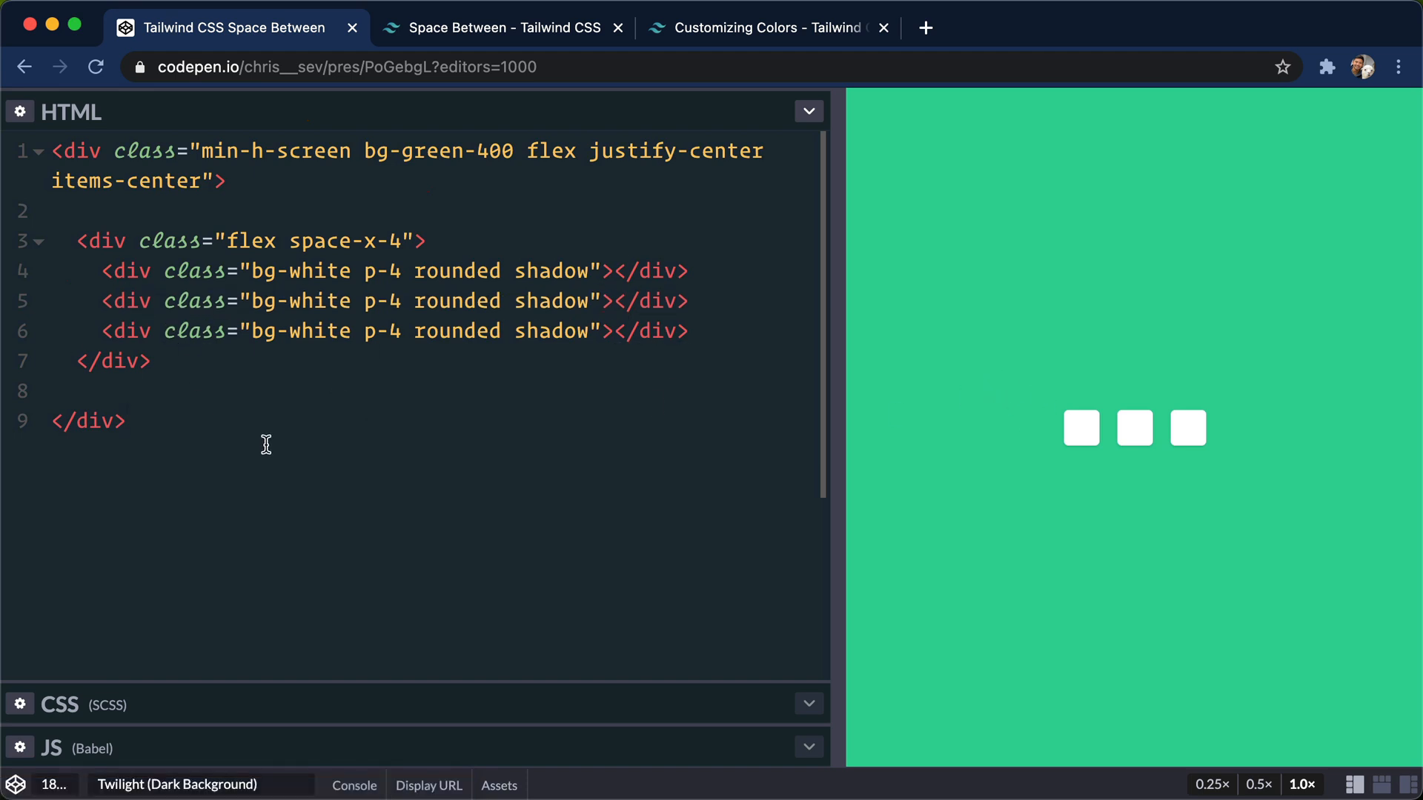
{"action": "mouse_move", "coordinate": [295, 247]}
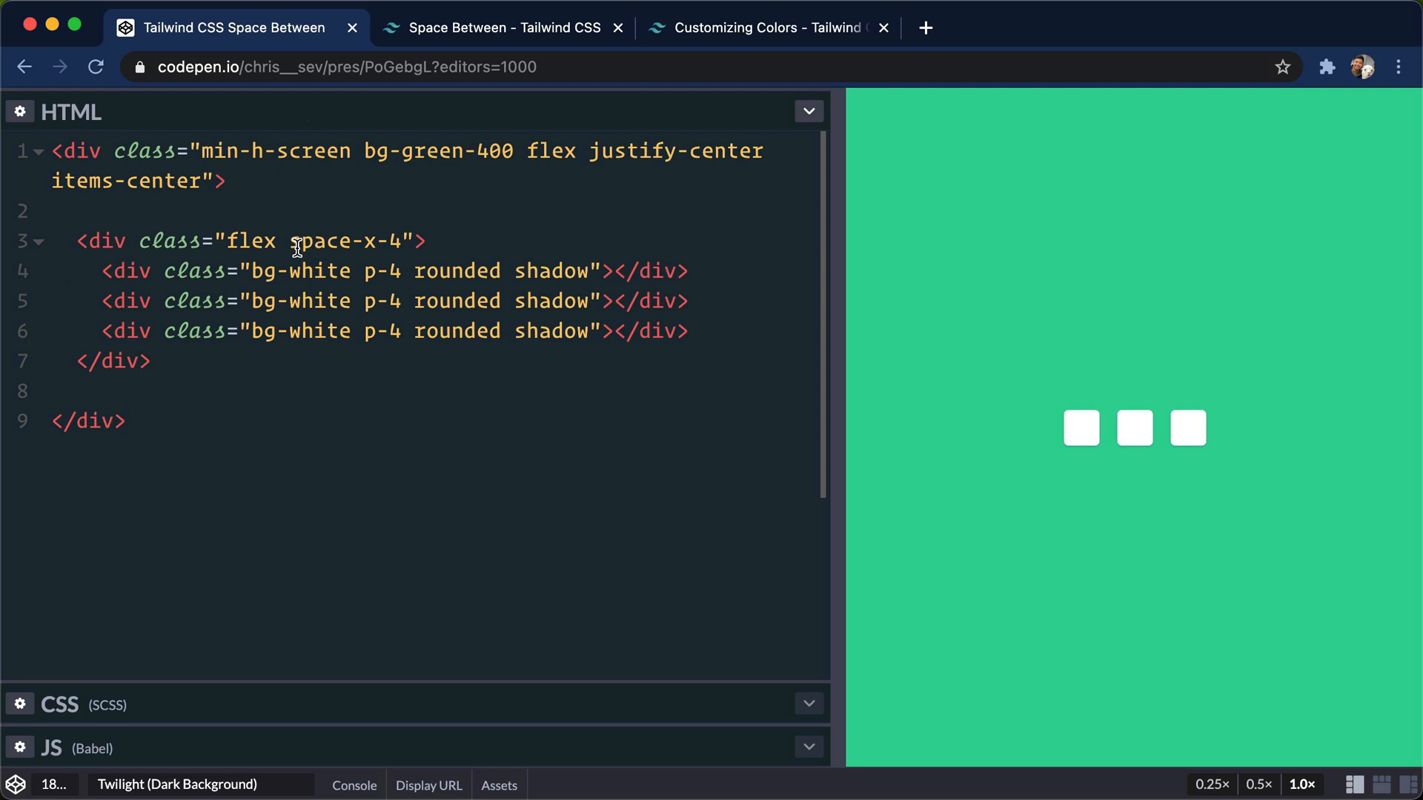
{"action": "type", "text": "flex-col"}
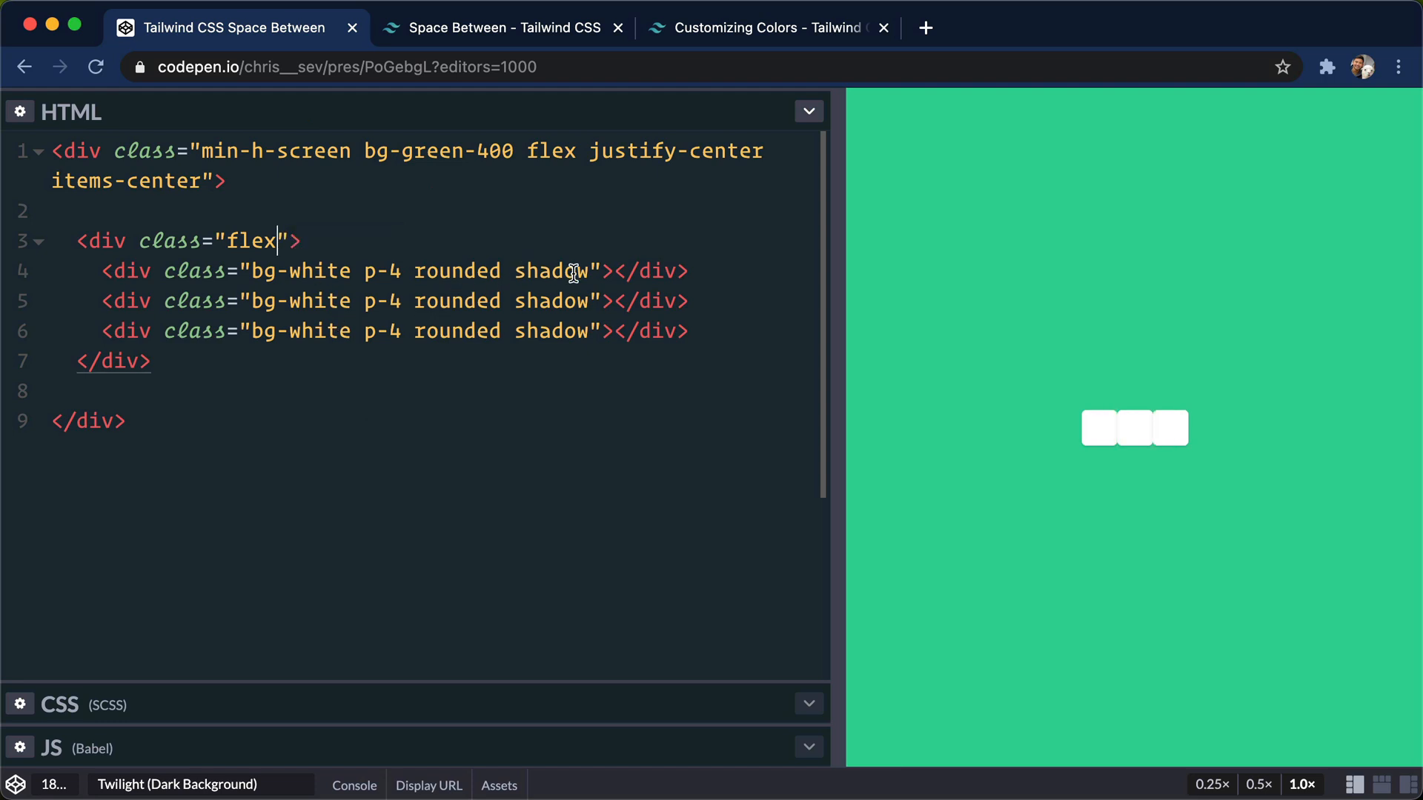
Add mr-4 to the box divs and duplicate to eight boxes, the last without mr-4.
{"action": "type", "text": "mr-"}
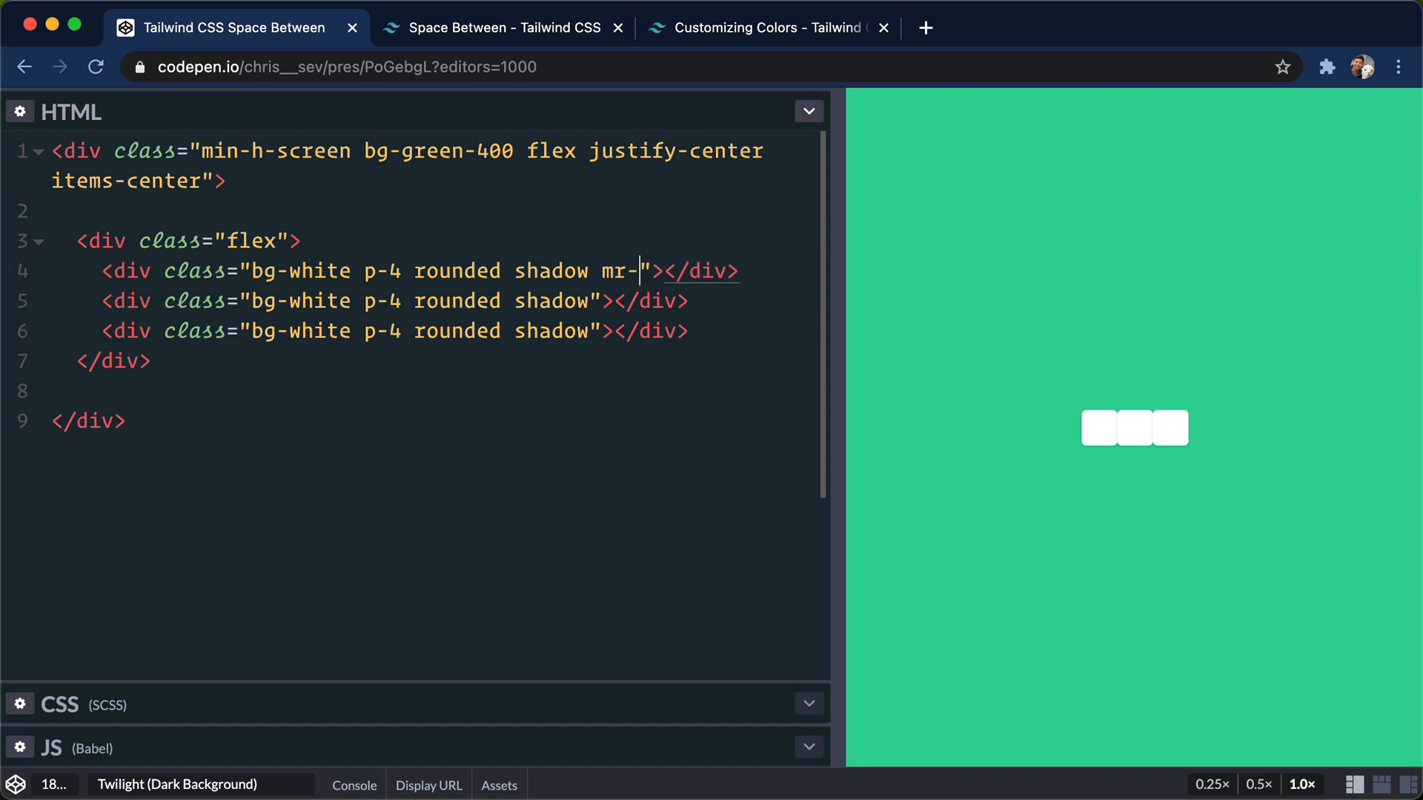
{"action": "type", "text": "4"}
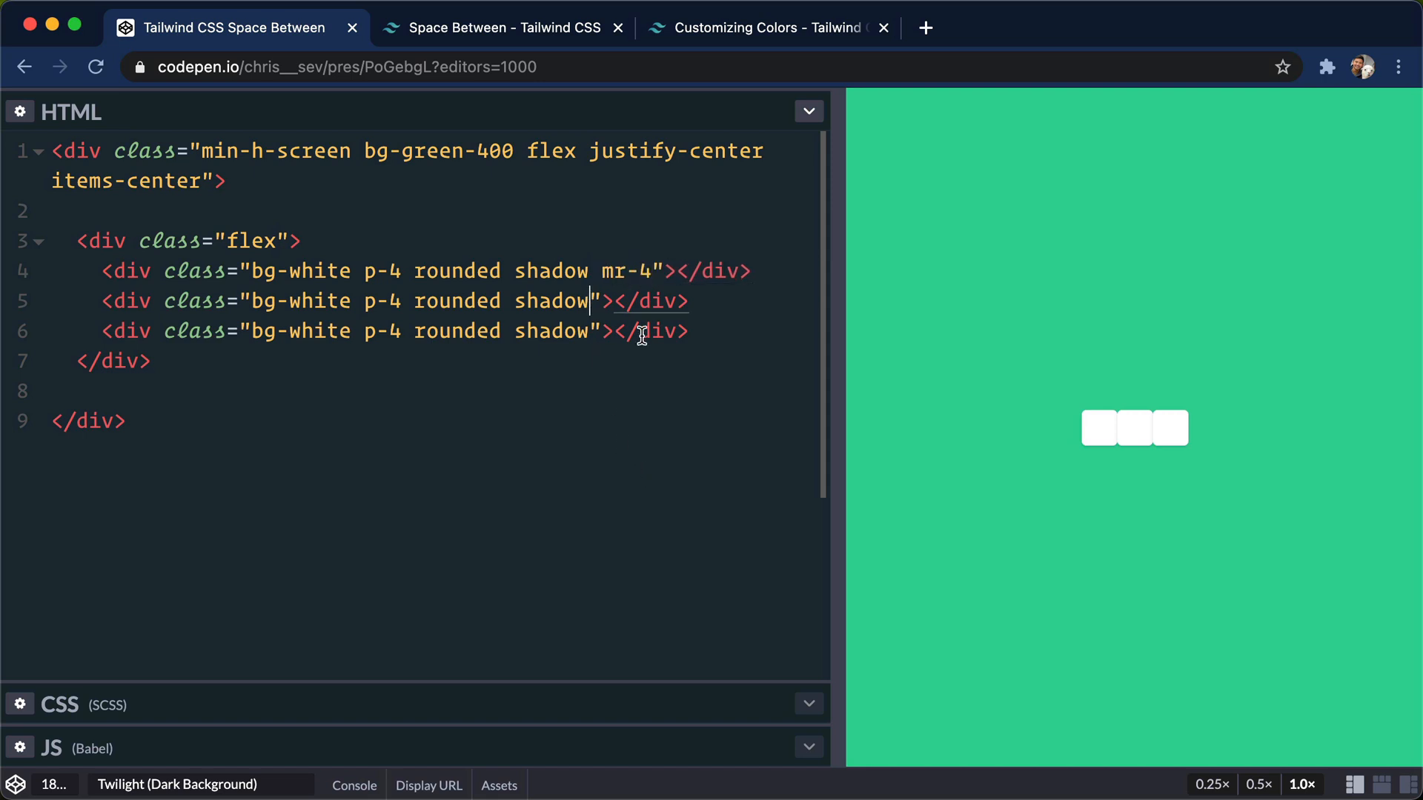
{"action": "type", "text": "mr-4"}
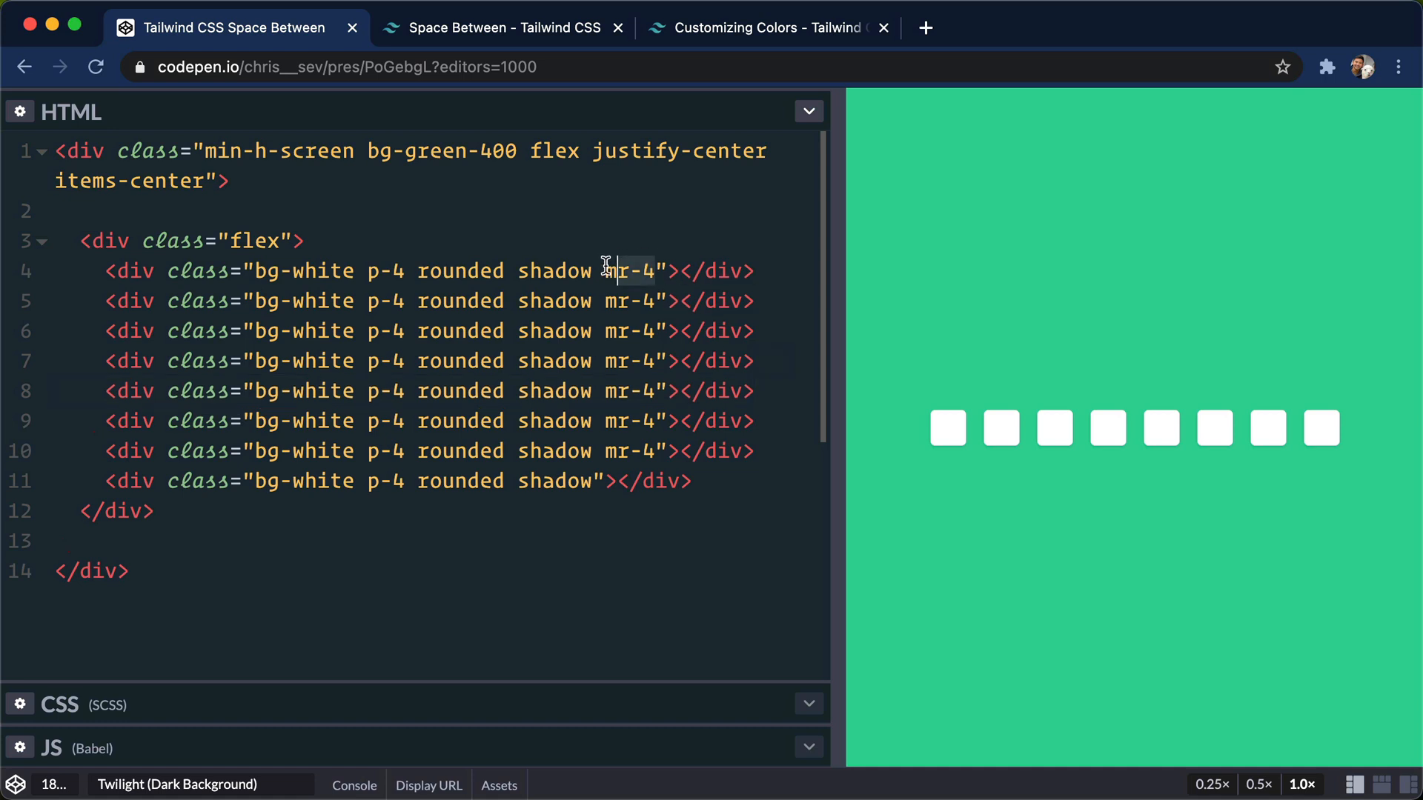
Delete every mr-4, put space-x-4 back on the wrapper with twelve boxes, and resize panes.
{"action": "left_click_drag", "start_coordinate": [594, 271], "coordinate": [651, 452]}
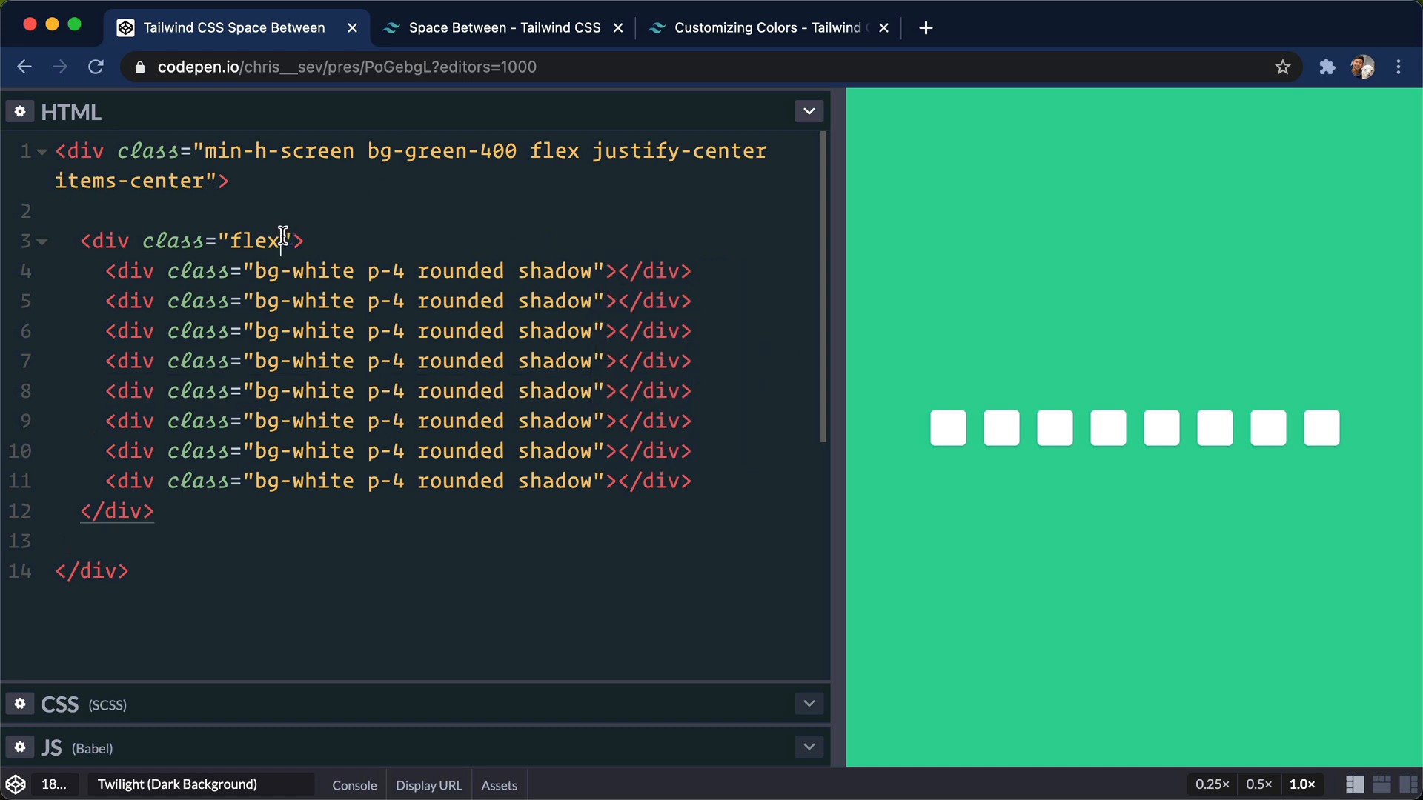
{"action": "type", "text": "spac-"}
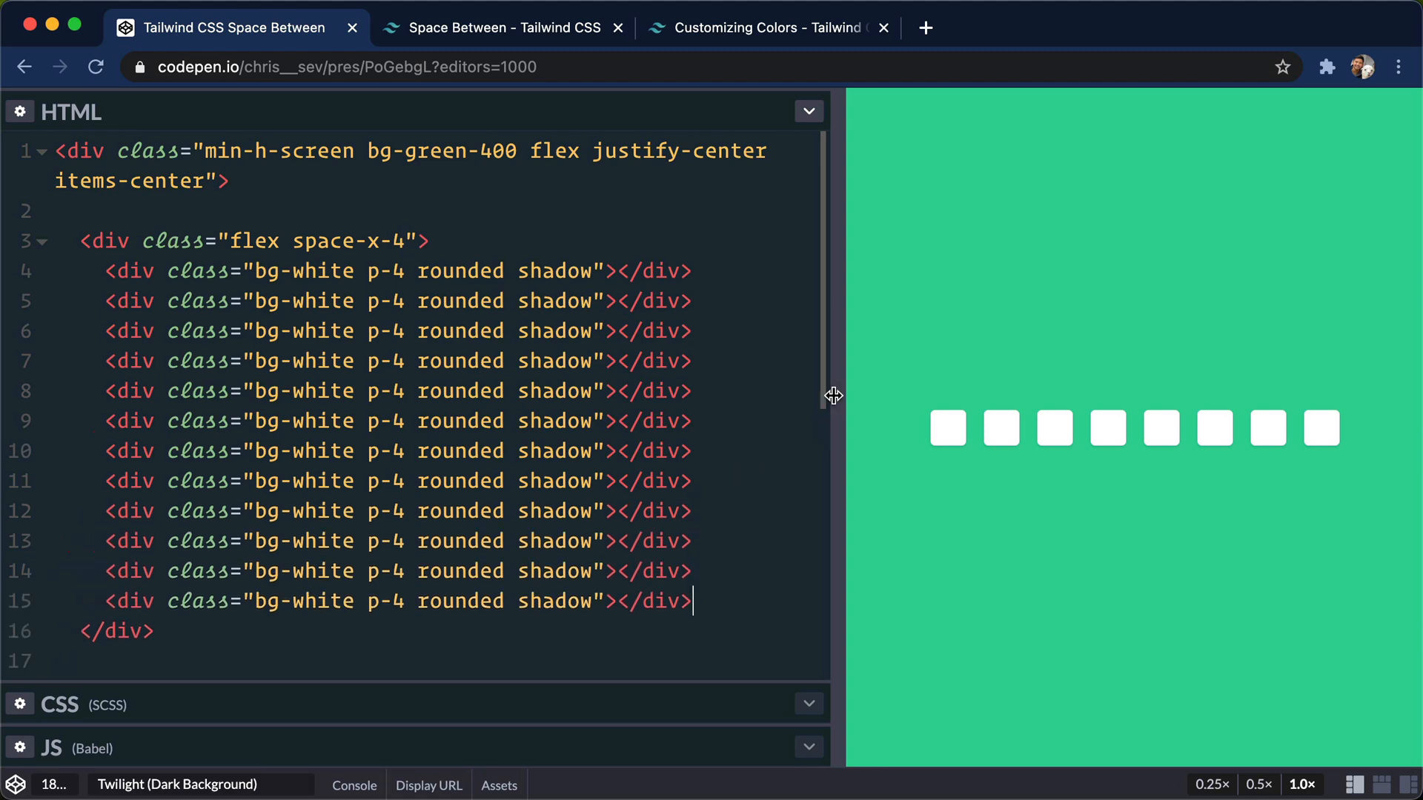
{"action": "left_click_drag", "start_coordinate": [830, 395], "coordinate": [508, 385]}
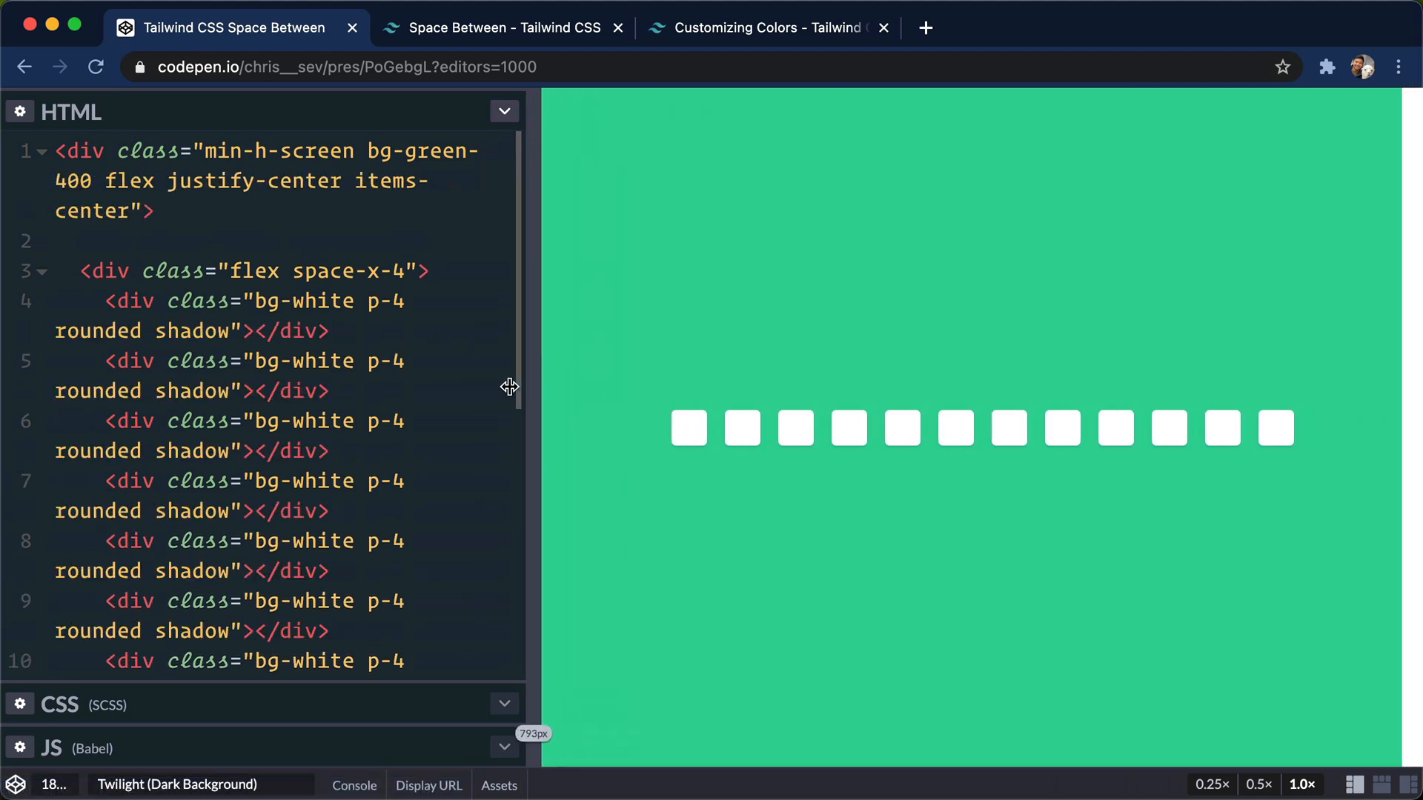
{"action": "left_click_drag", "start_coordinate": [509, 387], "coordinate": [609, 364]}
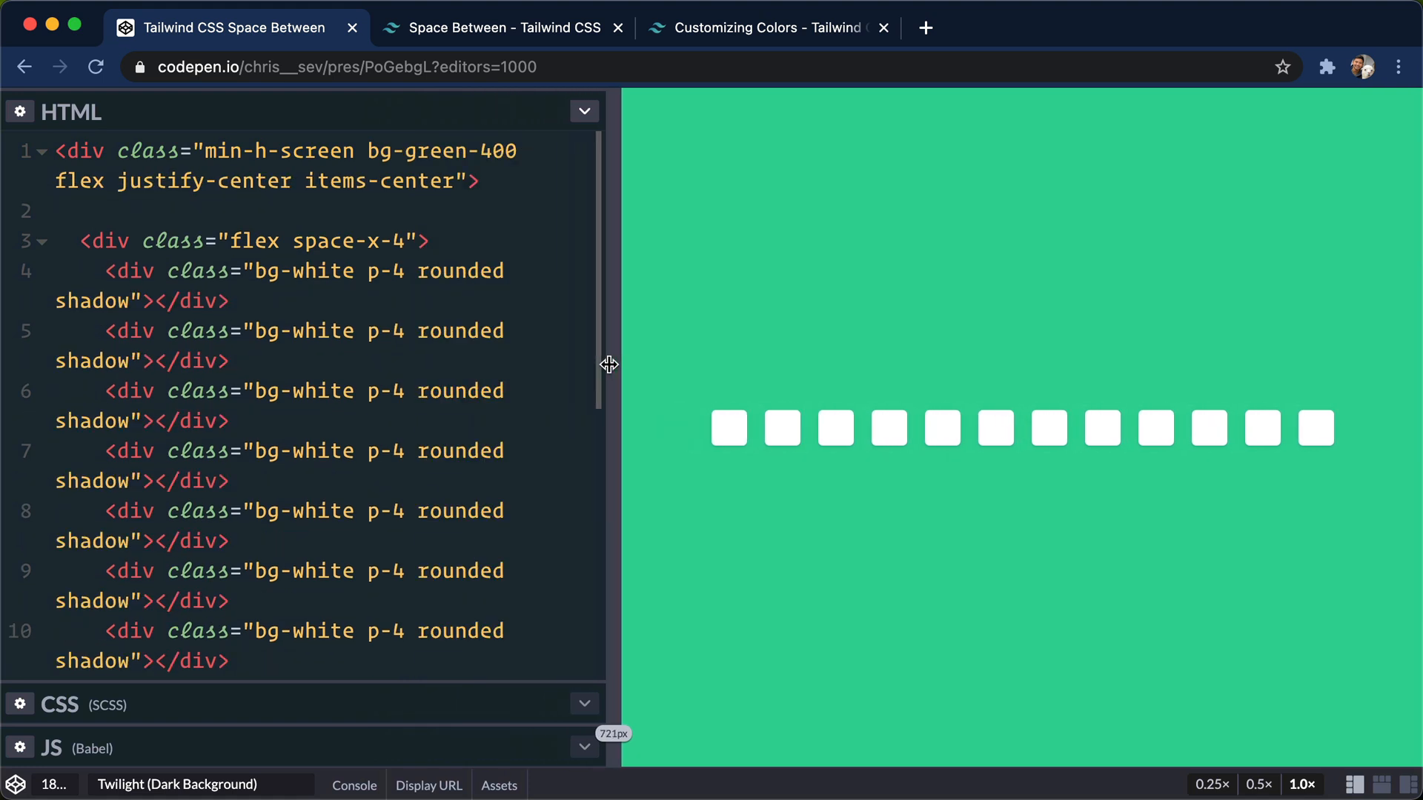